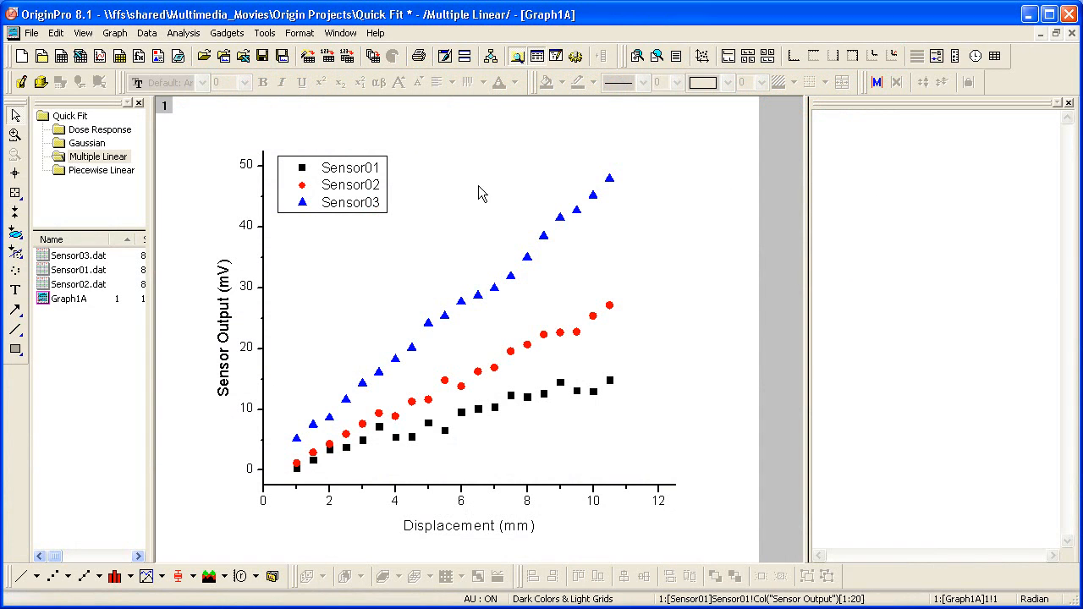
# - Place a linear Quick Fit gadget over part of the Sensor01 data
pyautogui.click(227, 32)
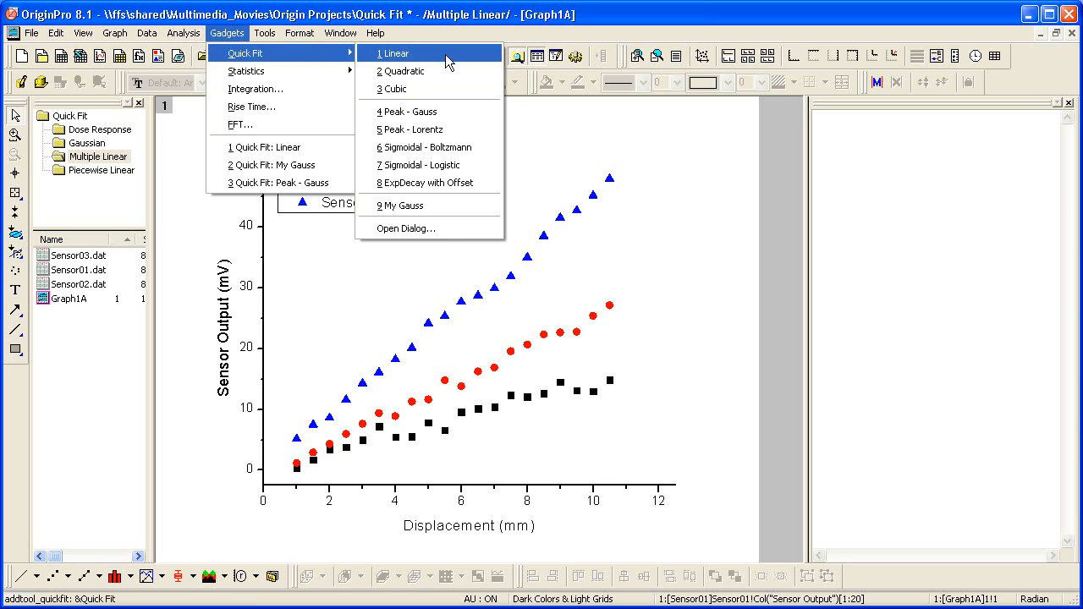
pyautogui.click(388, 52)
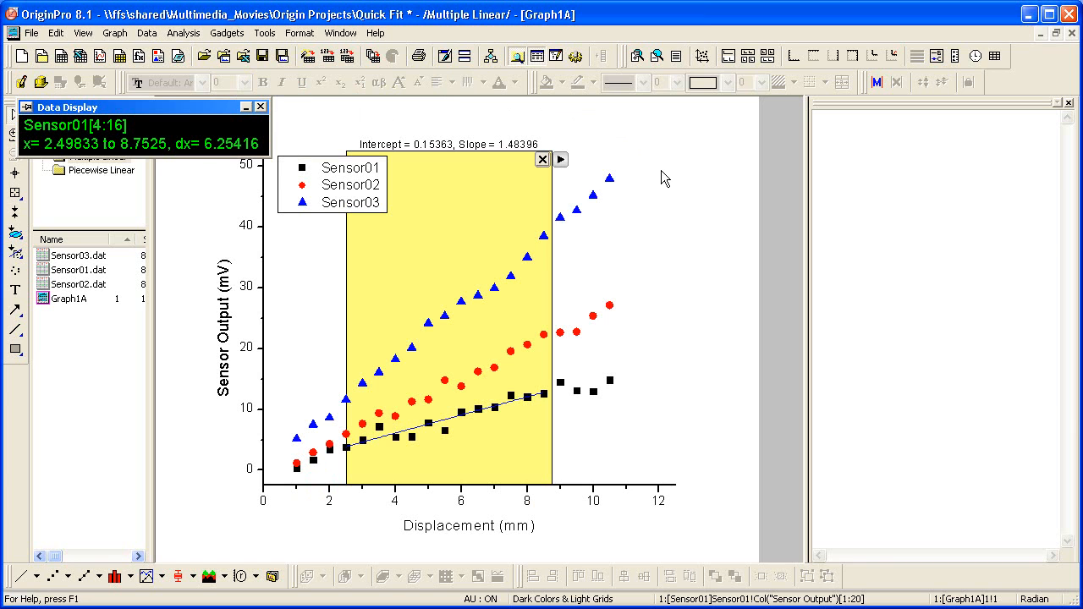
pyautogui.moveTo(565, 178)
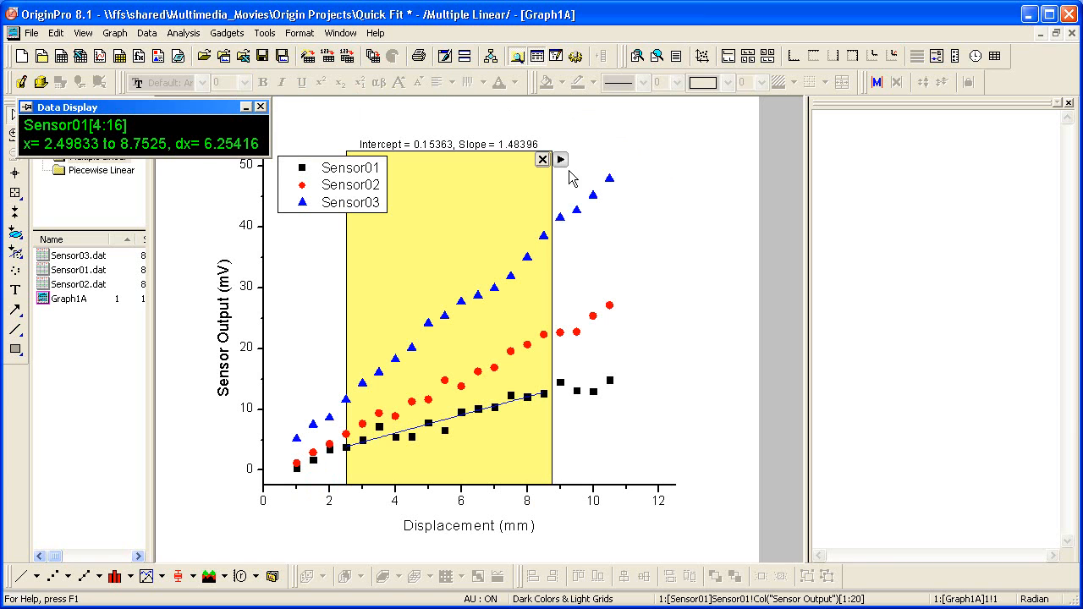
# - Set the fit region's ROI Box range to From 0 and To 11 in Quick Fit preferences
pyautogui.click(561, 159)
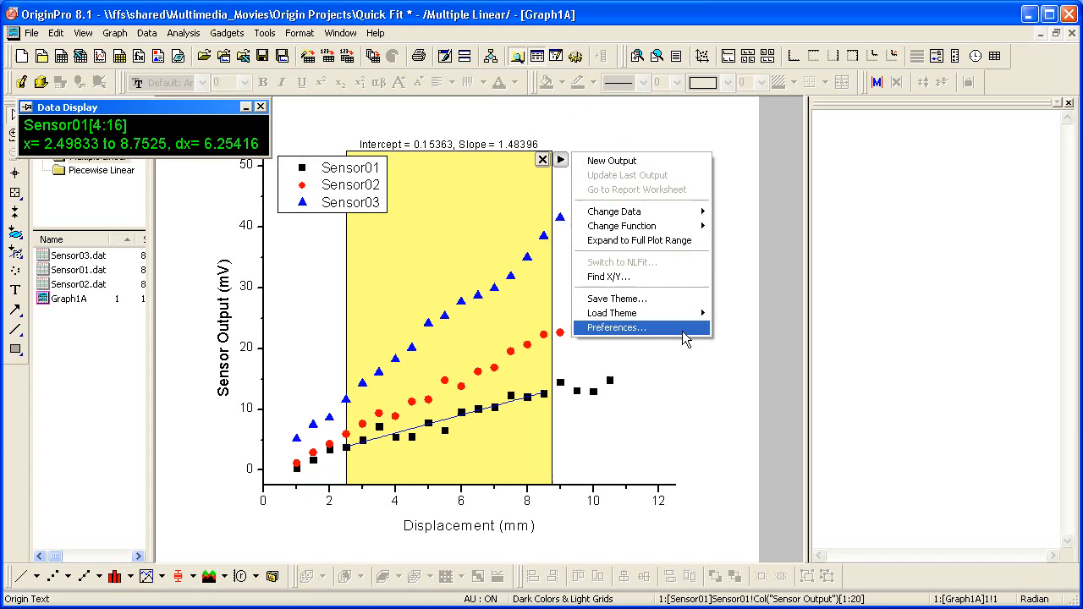
pyautogui.click(616, 328)
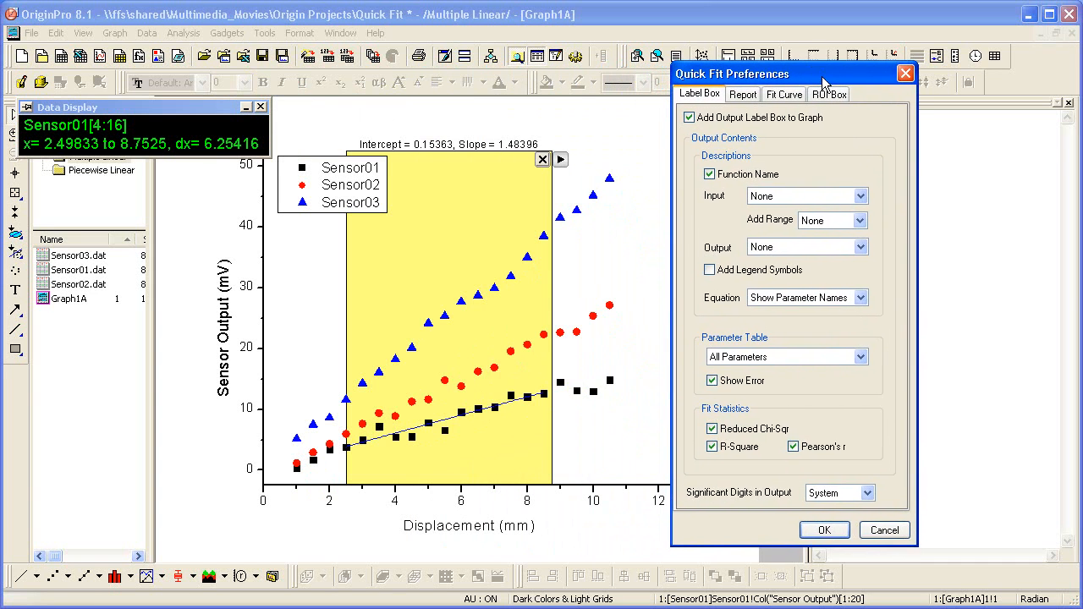
pyautogui.click(831, 93)
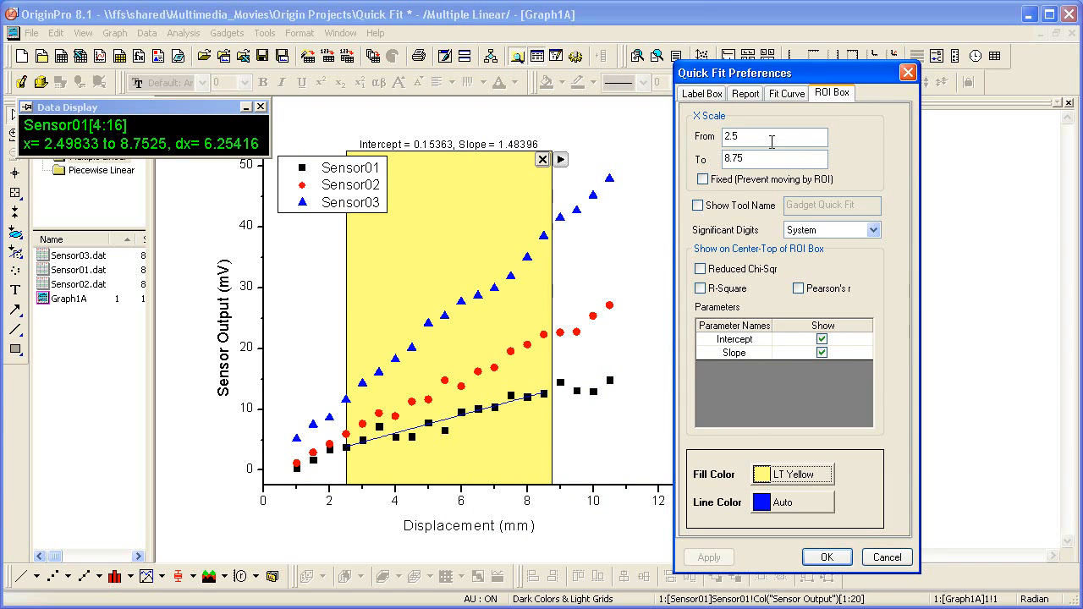
pyautogui.write('0')
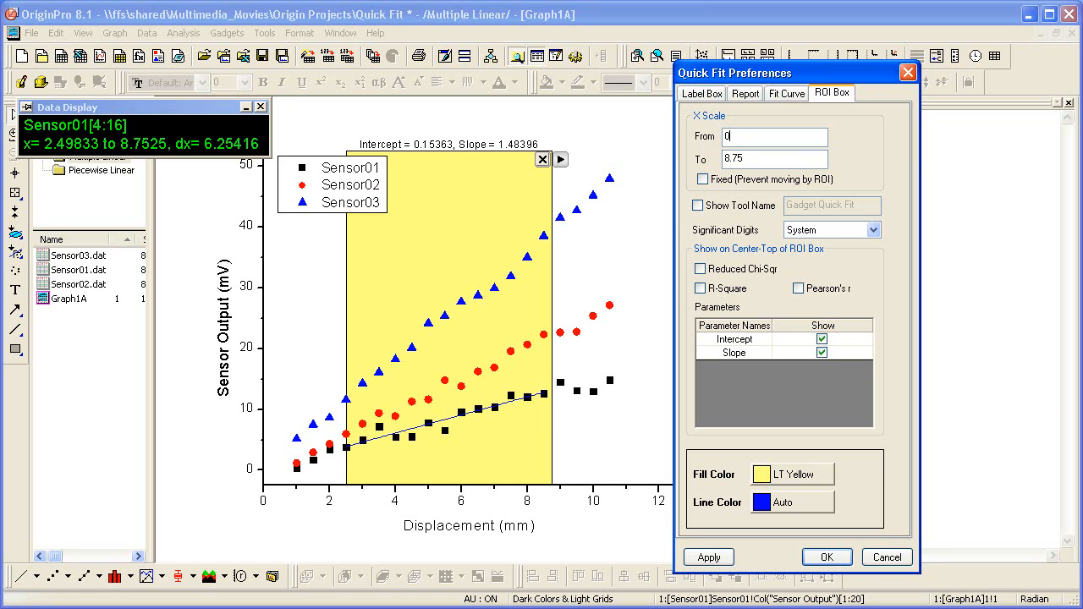
pyautogui.write('11')
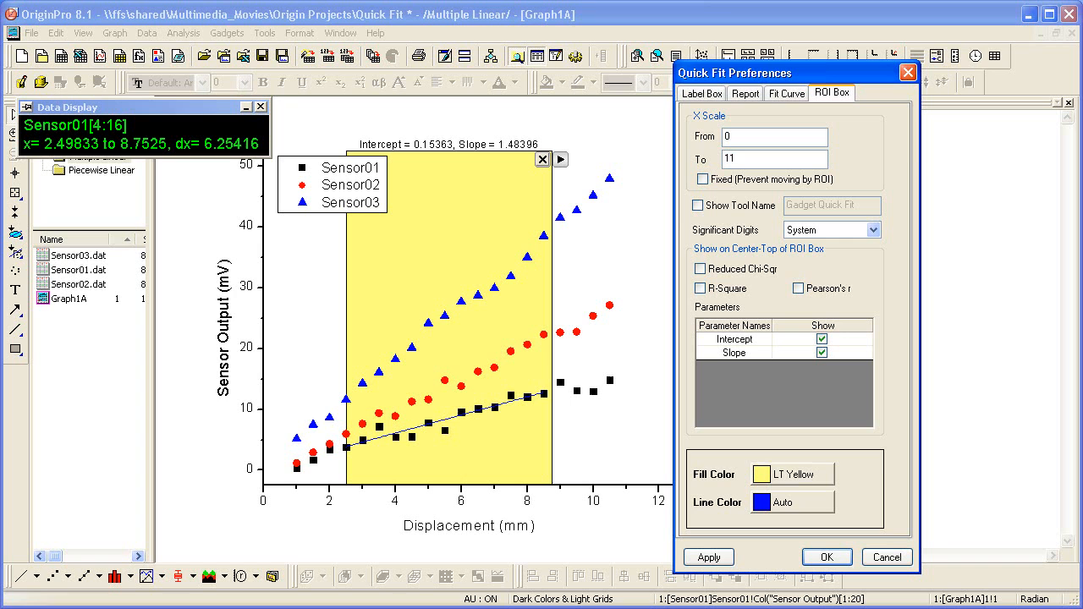
pyautogui.click(773, 159)
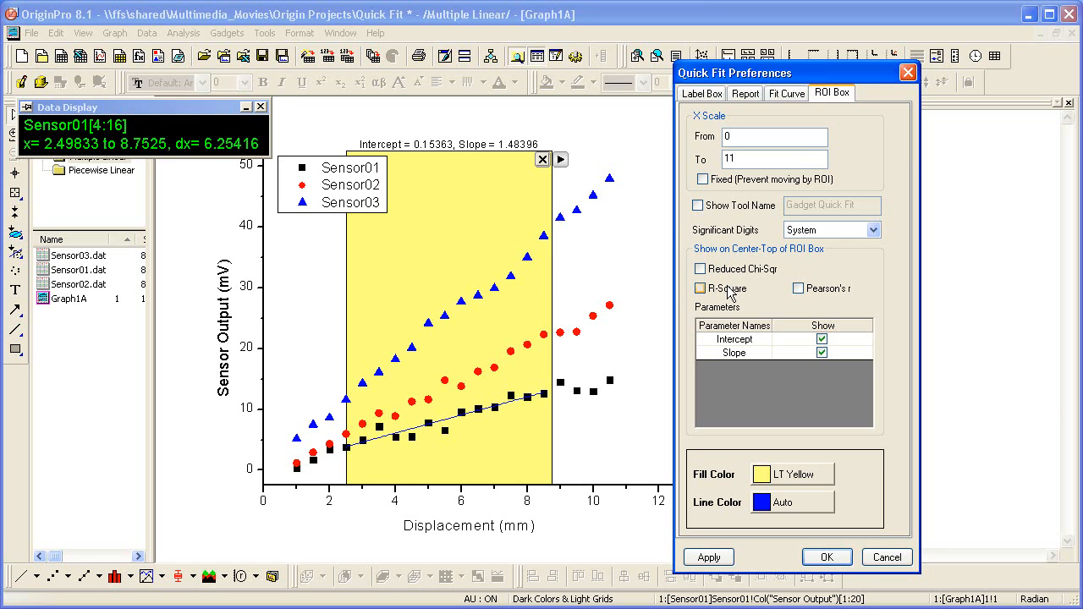
# - Show R-Square above the fit region and apply the preferences
pyautogui.click(699, 288)
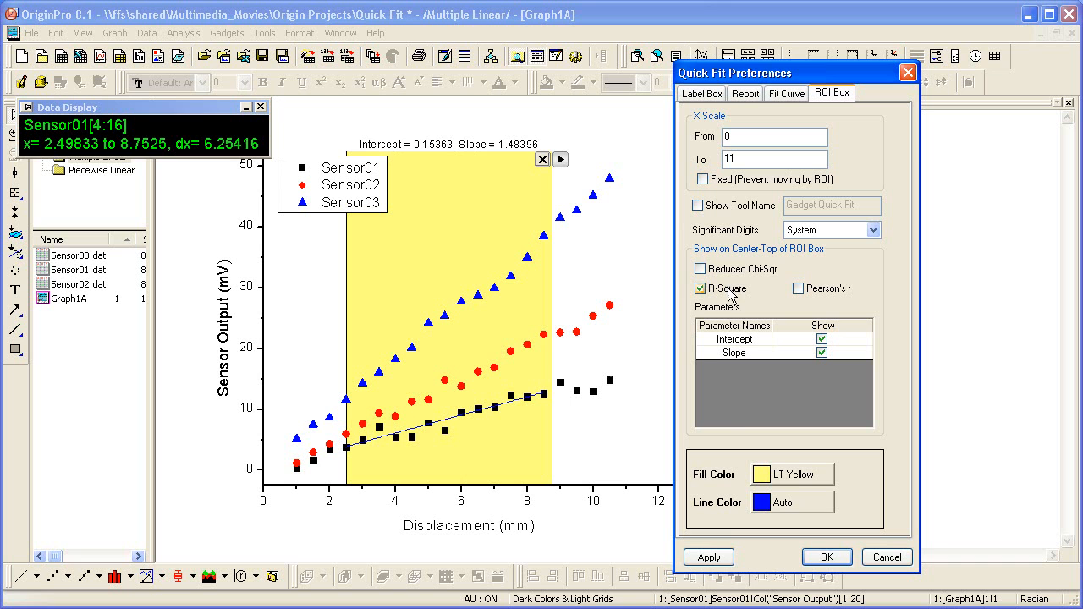
pyautogui.click(707, 557)
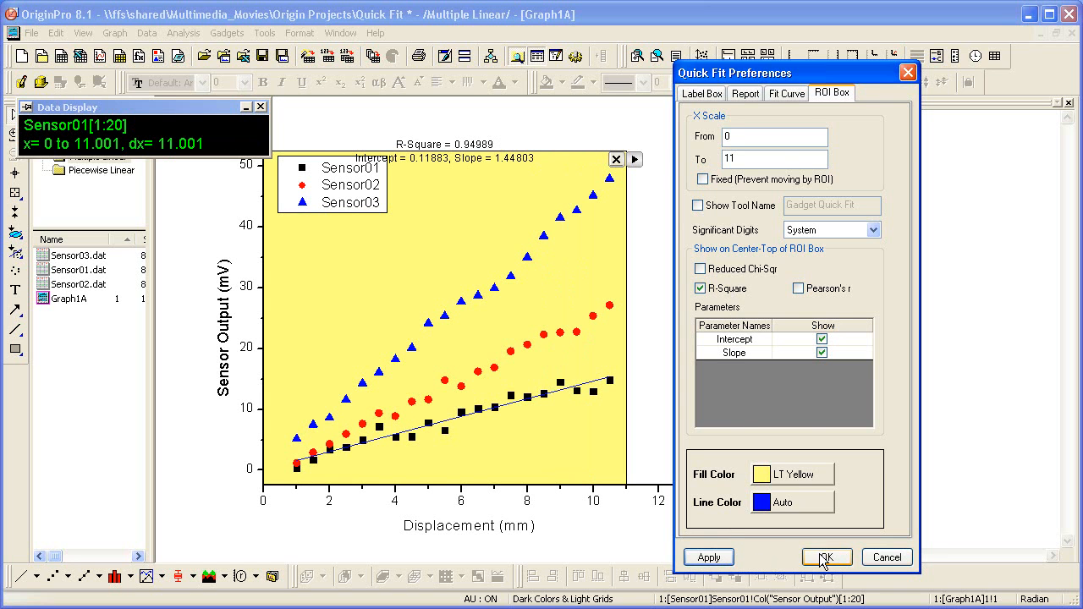
pyautogui.click(826, 556)
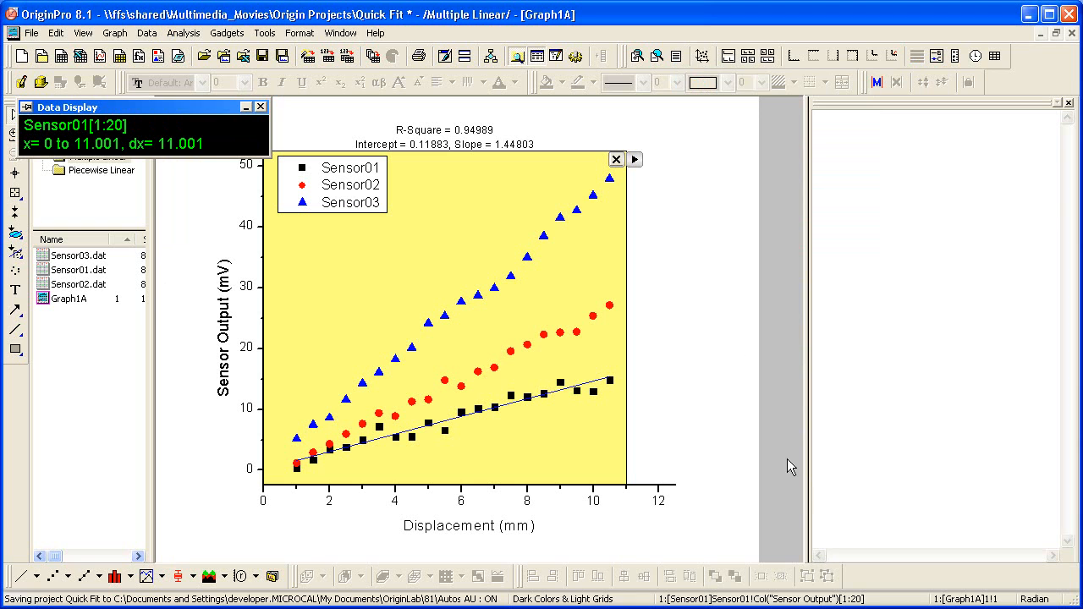
pyautogui.click(635, 159)
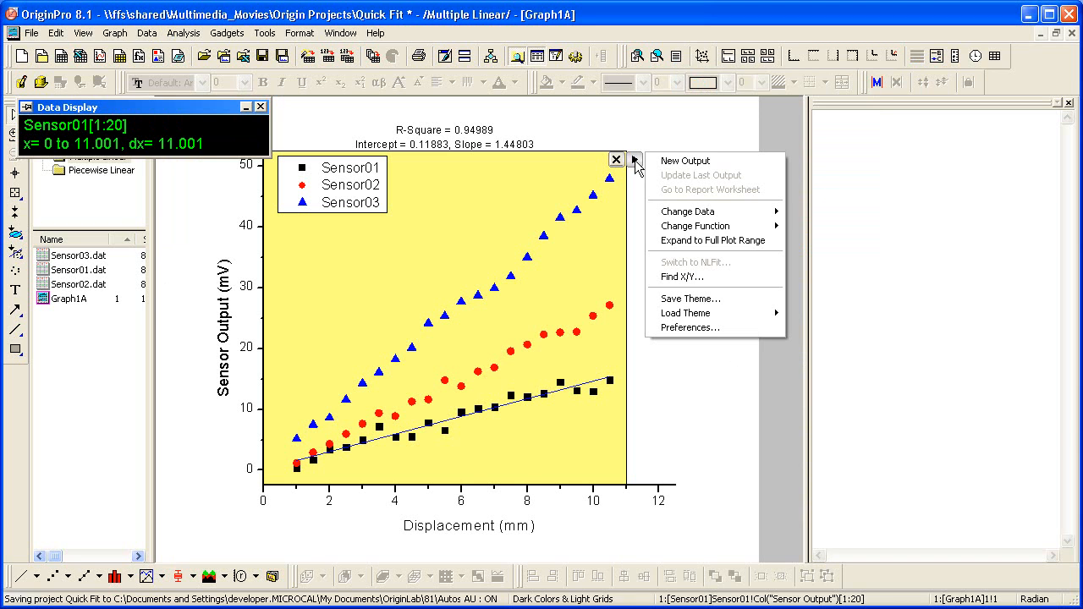
pyautogui.click(695, 227)
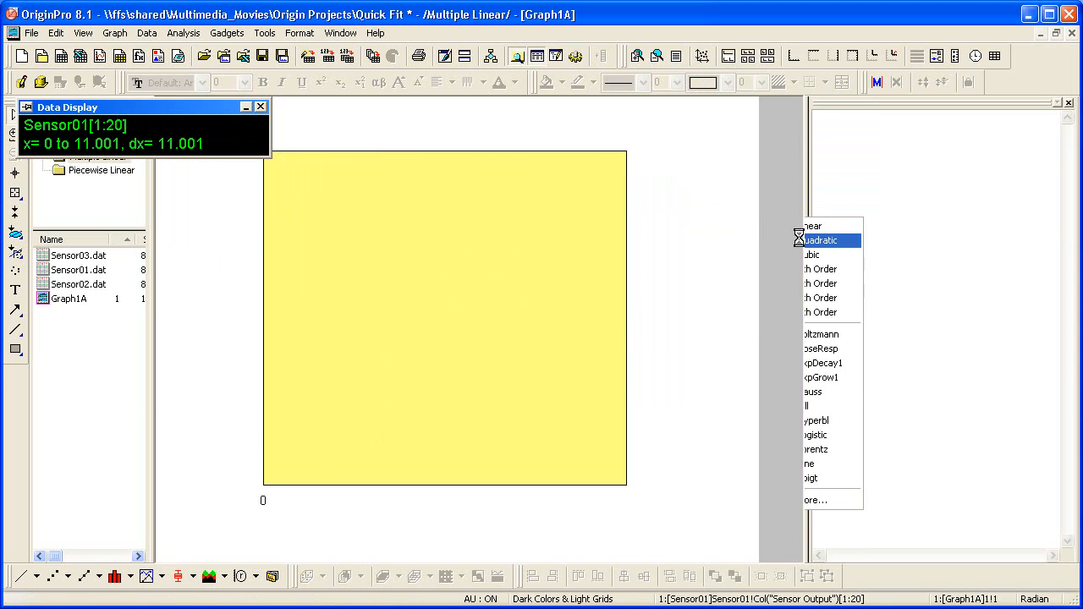
pyautogui.click(819, 241)
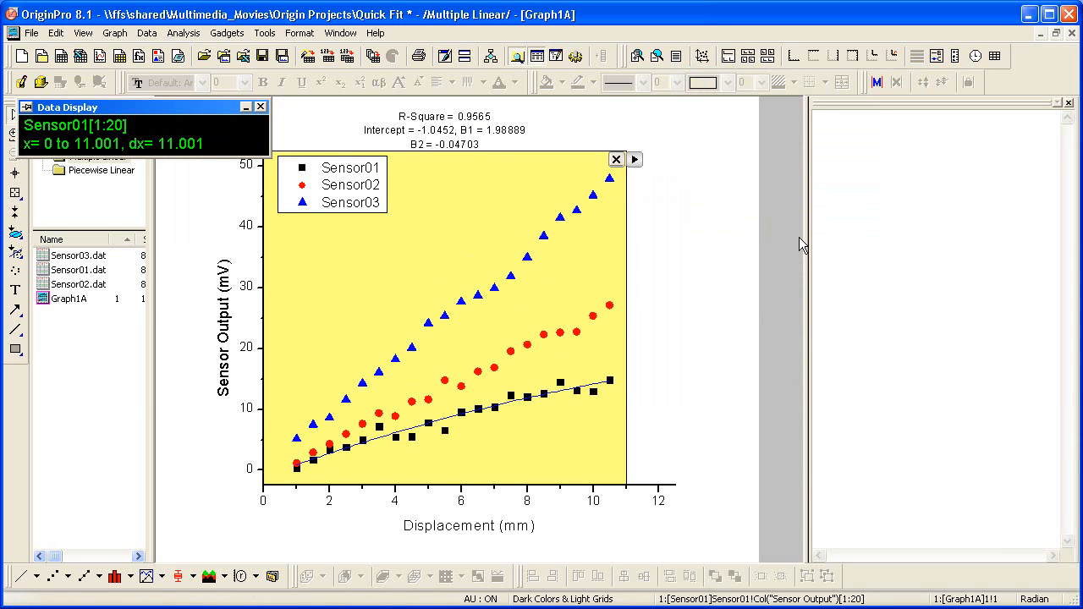
pyautogui.moveTo(725, 215)
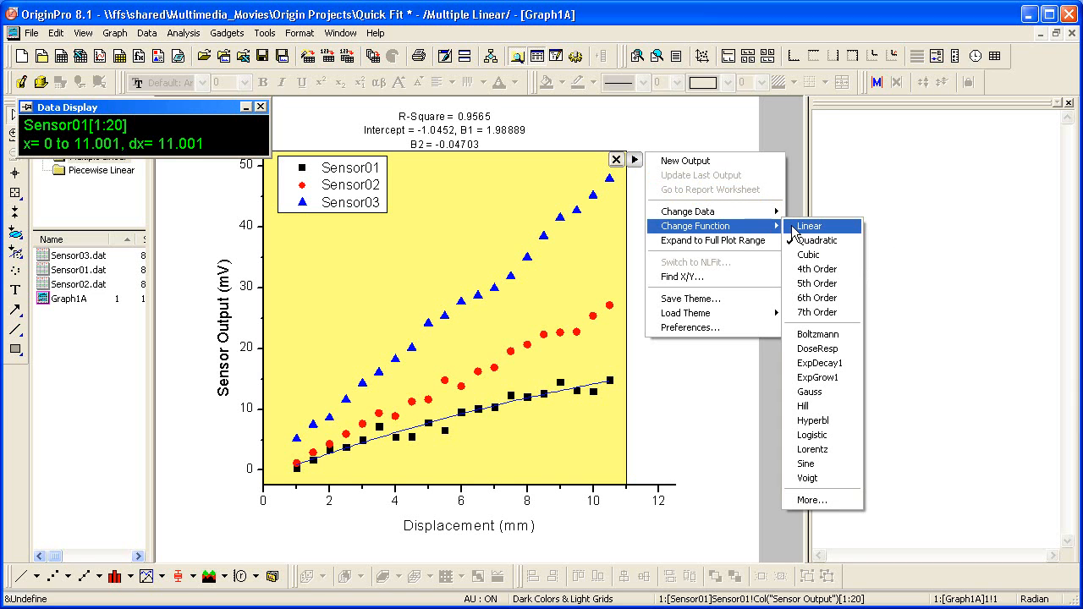
pyautogui.click(808, 226)
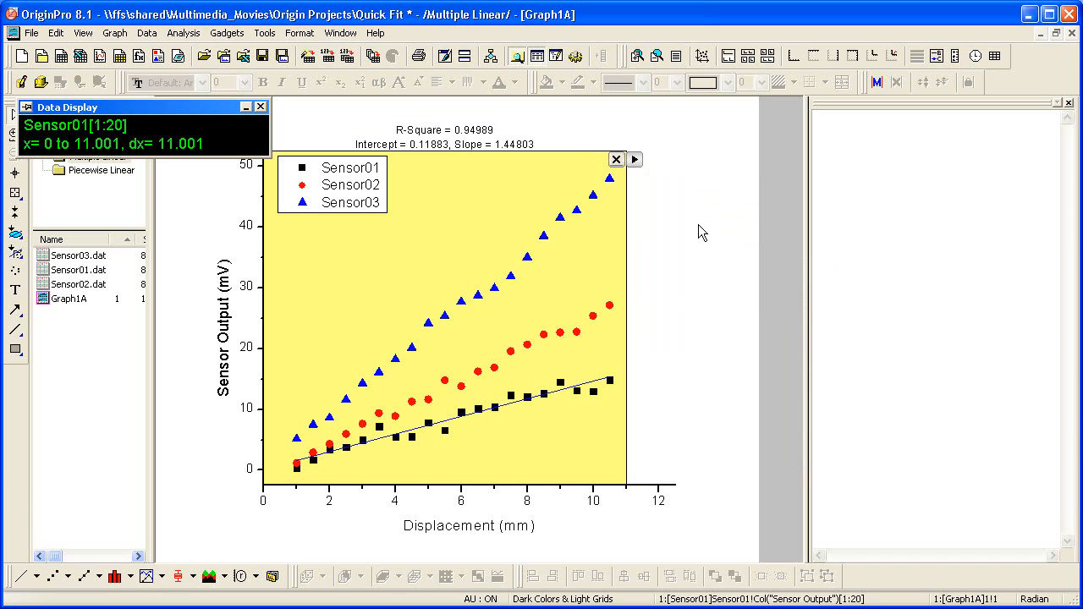
pyautogui.moveTo(636, 160)
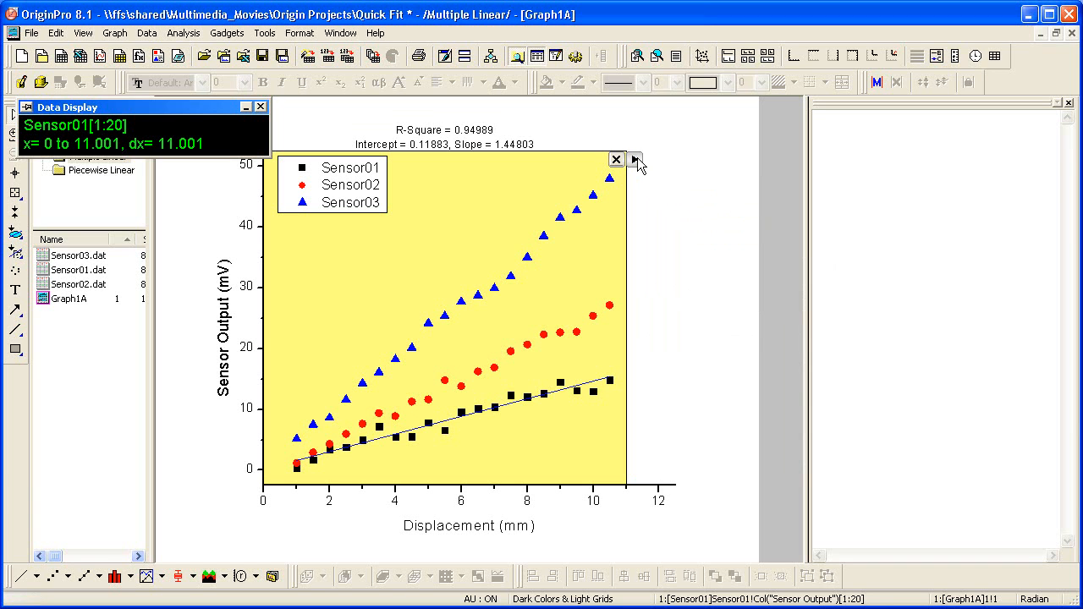
# - Send Quick Fit results to a [QkFit]Result worksheet via the Report settings
pyautogui.click(635, 159)
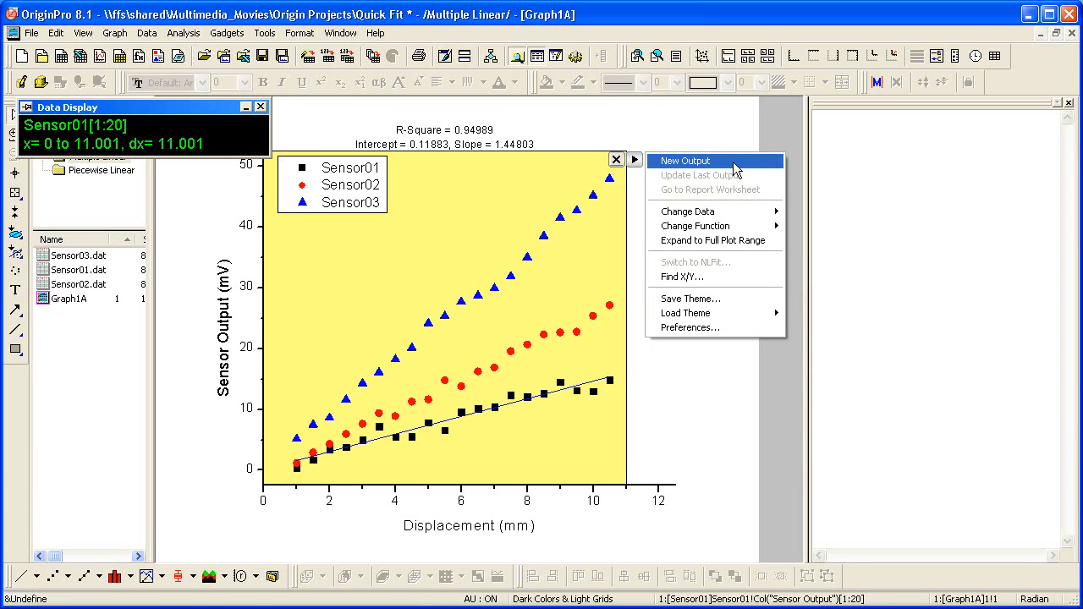
pyautogui.click(684, 328)
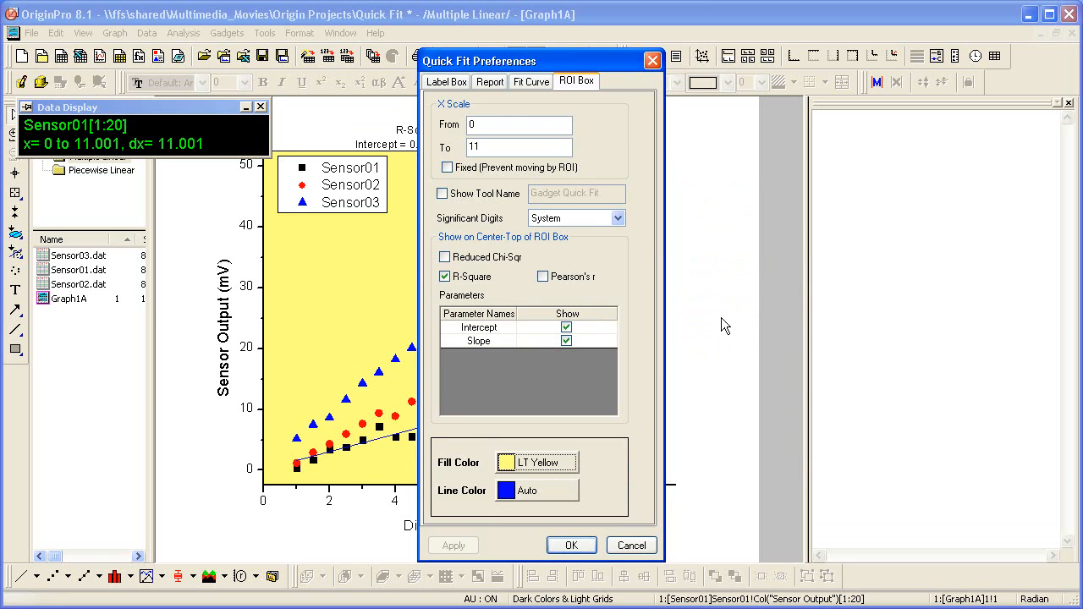
pyautogui.click(489, 82)
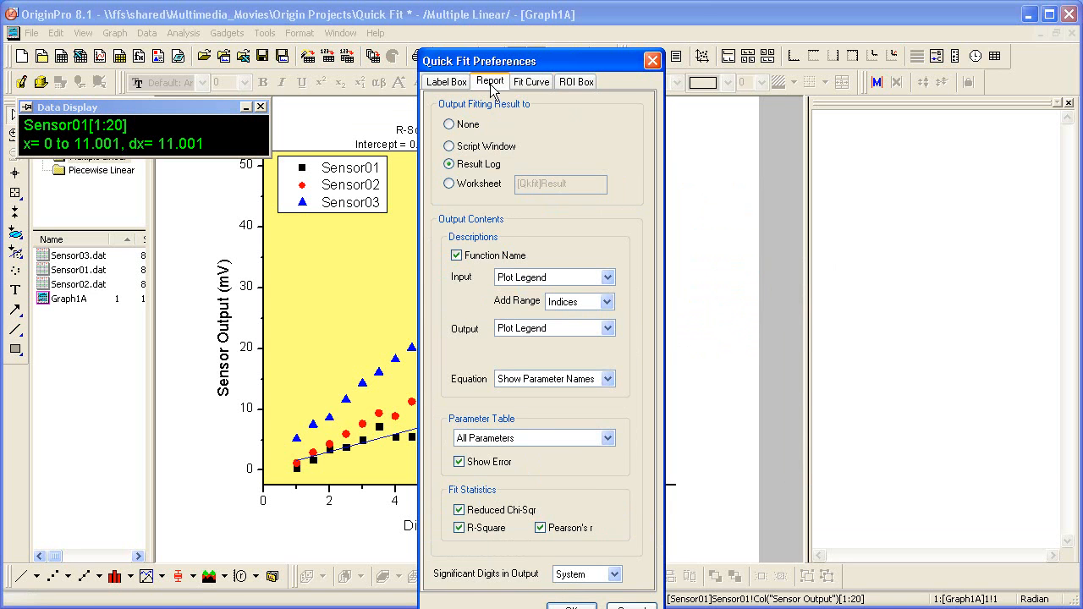
pyautogui.click(446, 183)
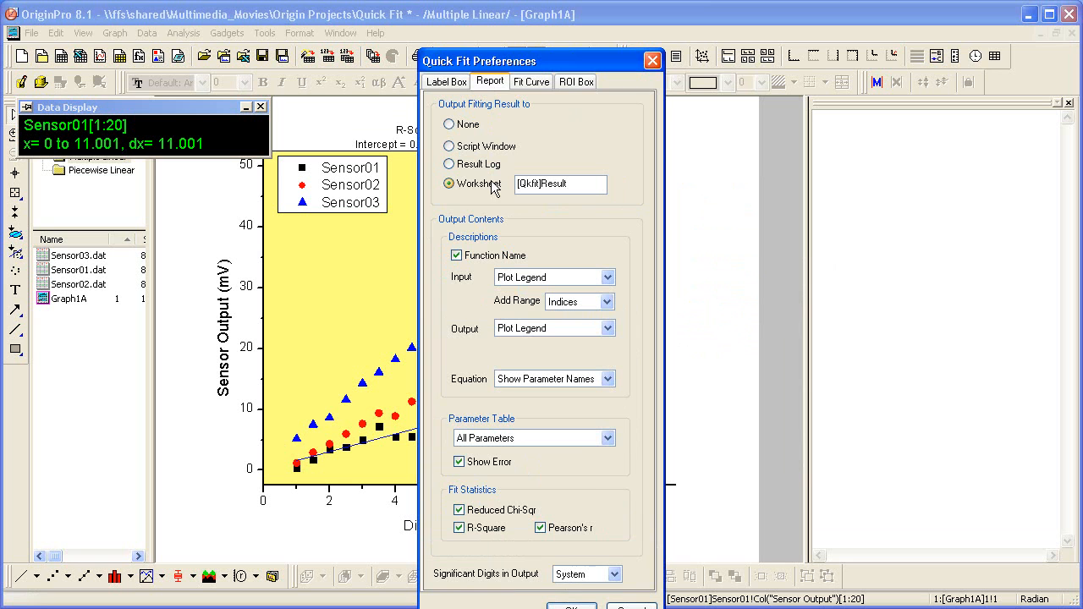
pyautogui.moveTo(538, 61); pyautogui.dragTo(680, 44)
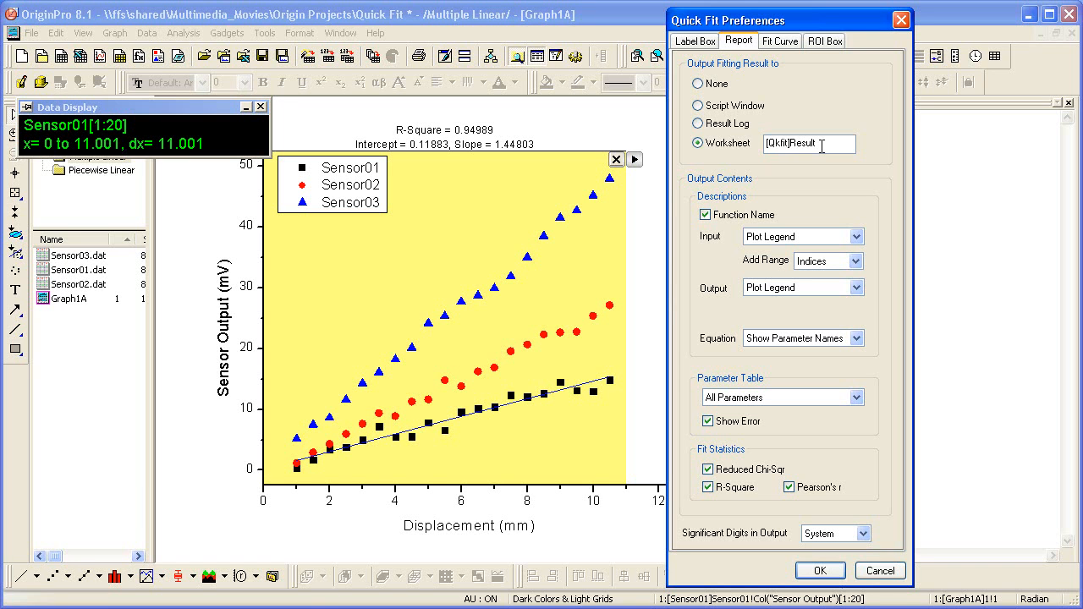
pyautogui.moveTo(802, 212)
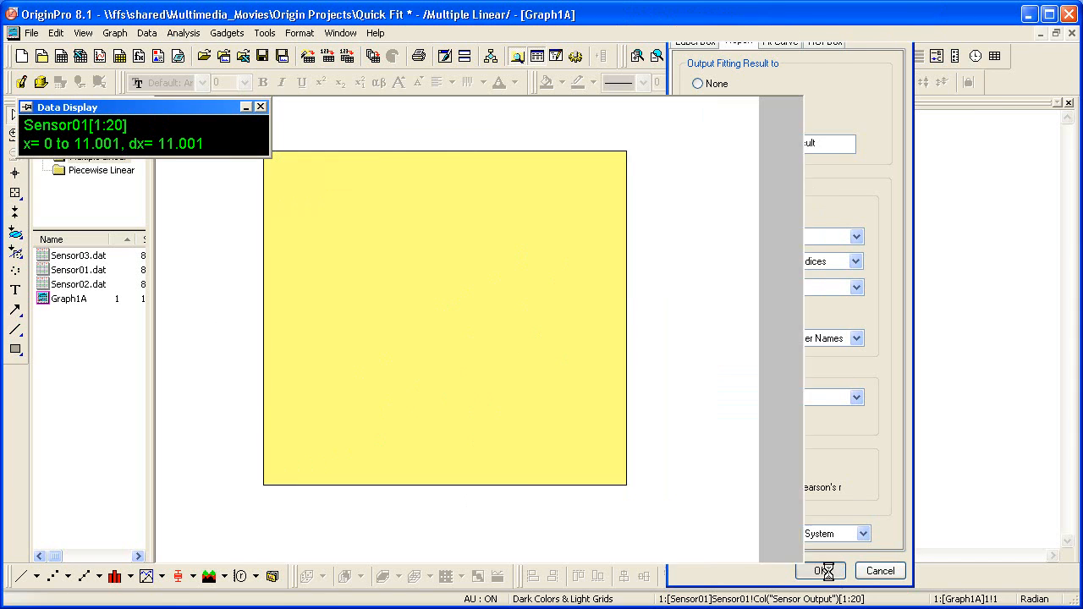
pyautogui.click(831, 572)
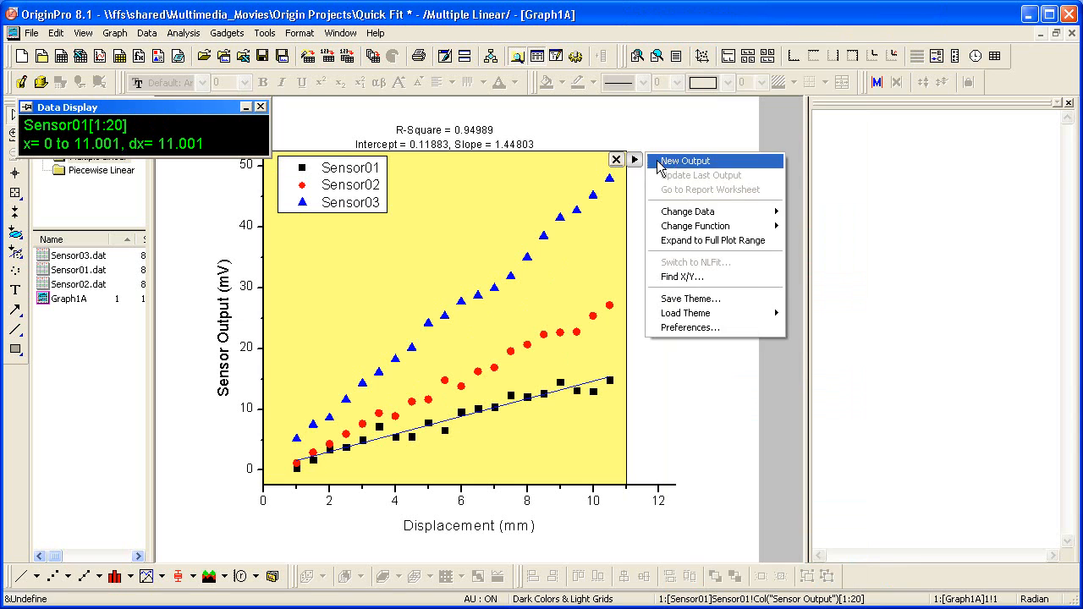
# - Output the Sensor01 fit, then switch the gadget's data to Sensor02
pyautogui.click(683, 160)
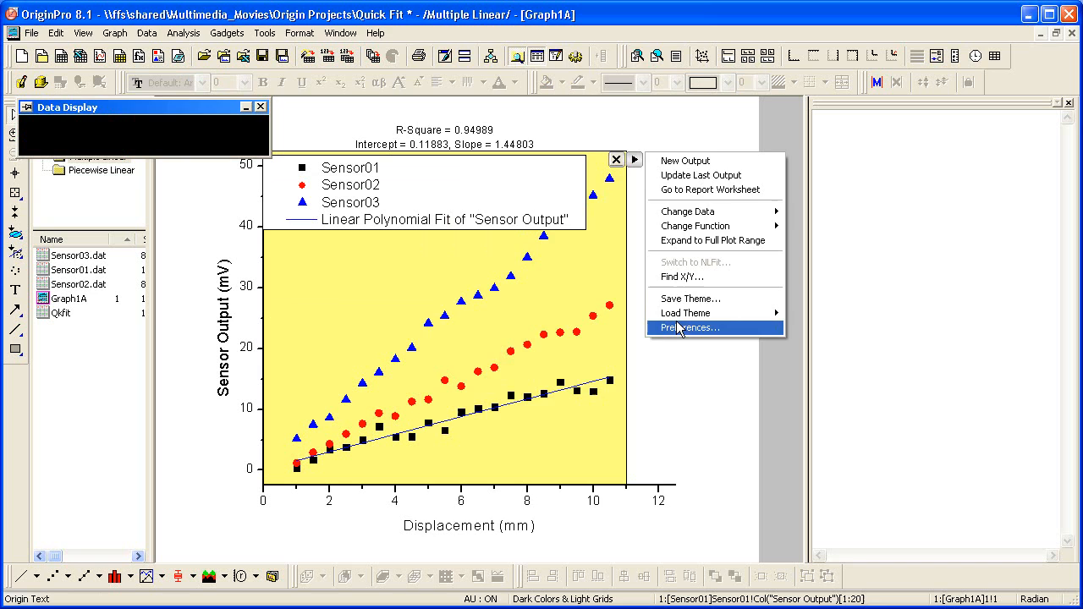
pyautogui.click(687, 328)
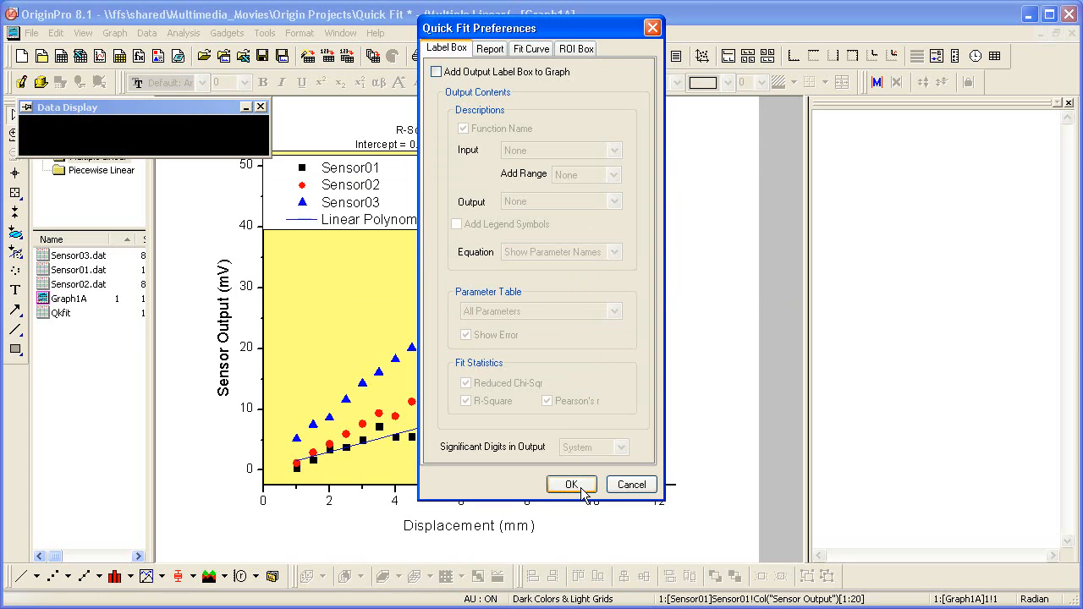
pyautogui.click(572, 484)
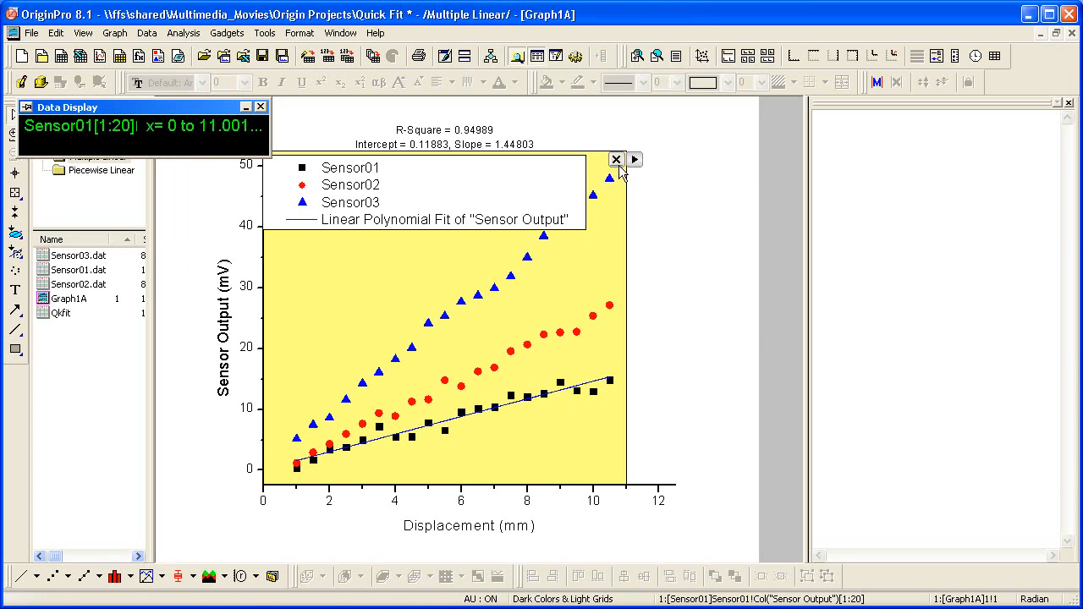
pyautogui.click(635, 159)
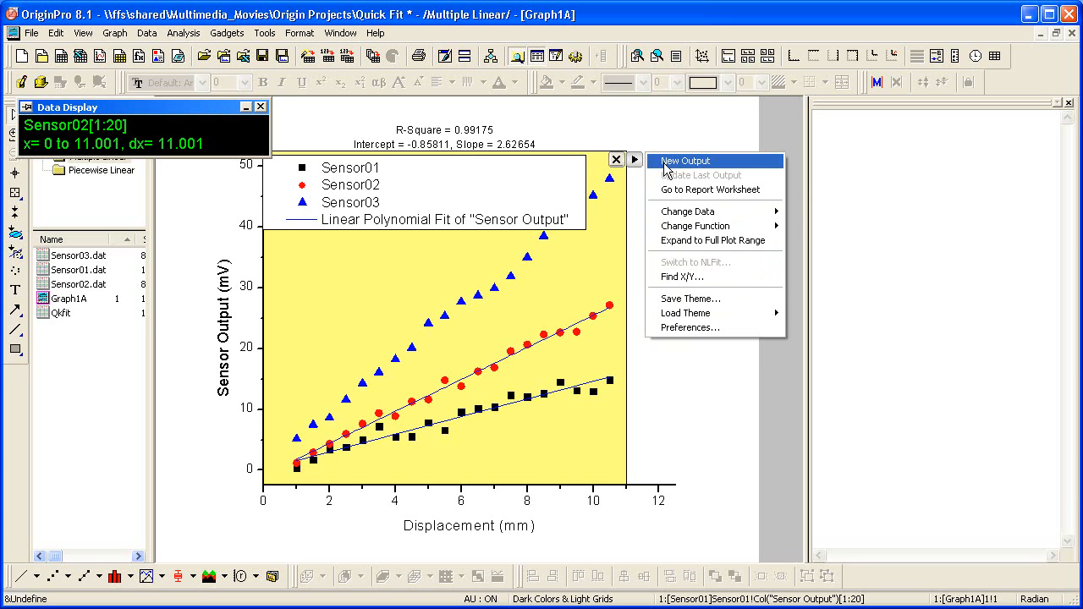
# - Add the Sensor02 fit as a new output, view the QkFit Result table, and return to Graph1A
pyautogui.click(684, 159)
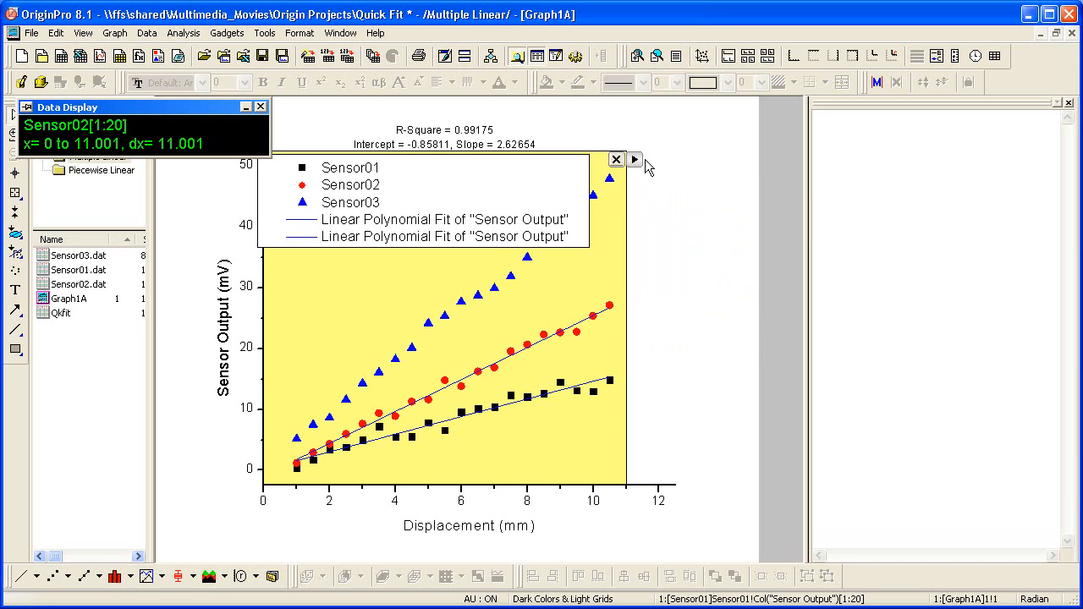
pyautogui.click(635, 160)
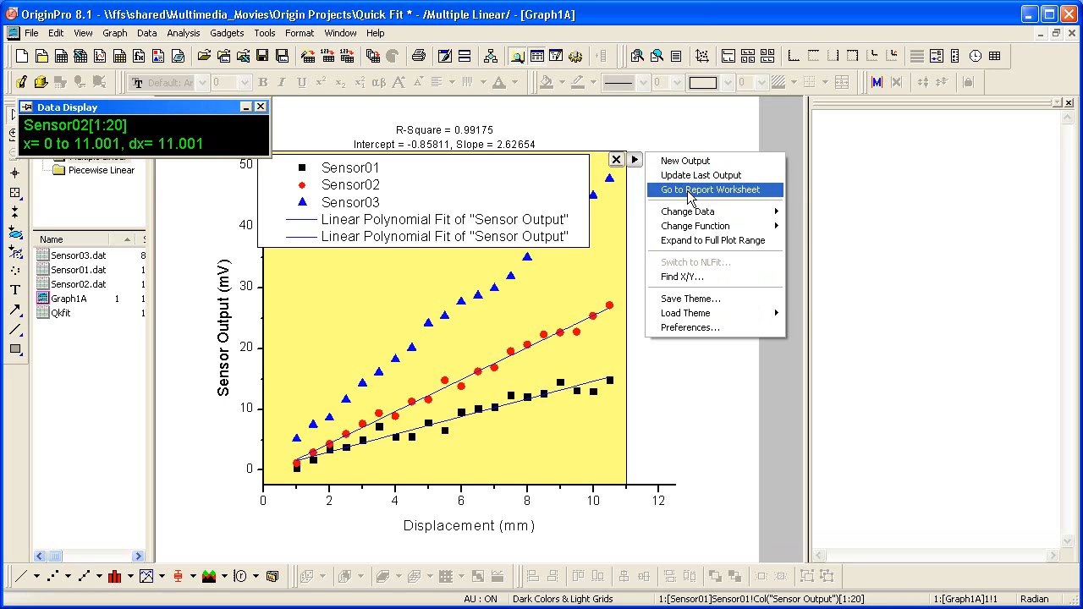
pyautogui.click(708, 190)
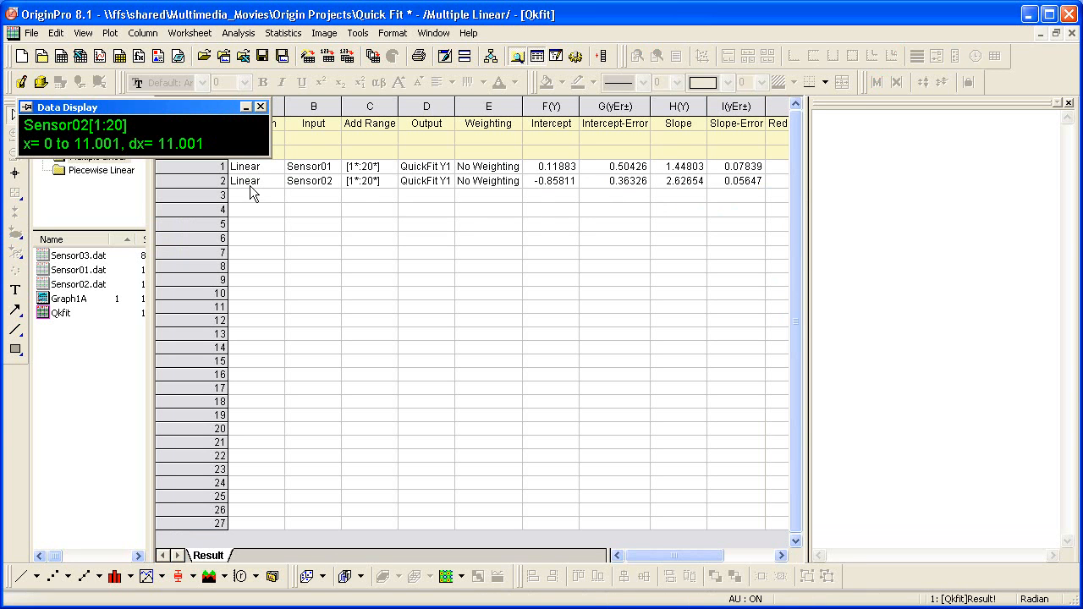
pyautogui.moveTo(295, 194)
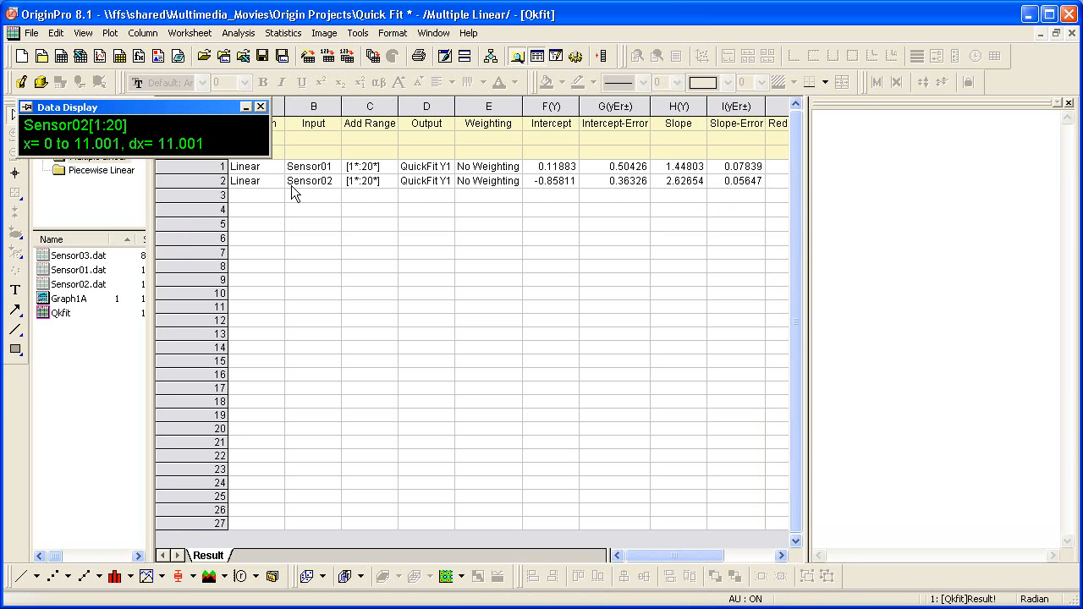
pyautogui.moveTo(63, 321)
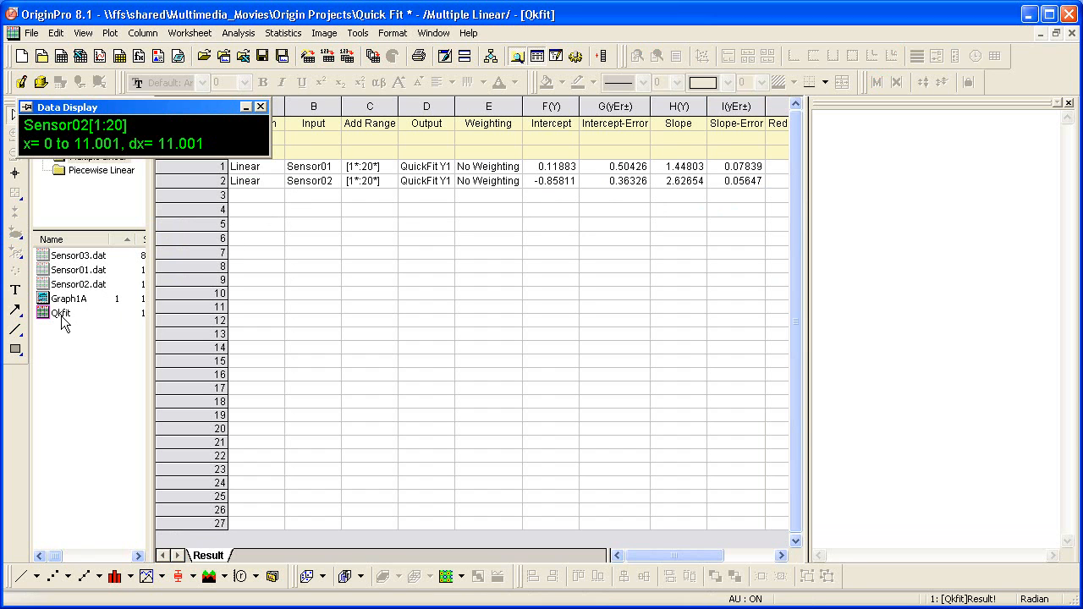
pyautogui.doubleClick(70, 297)
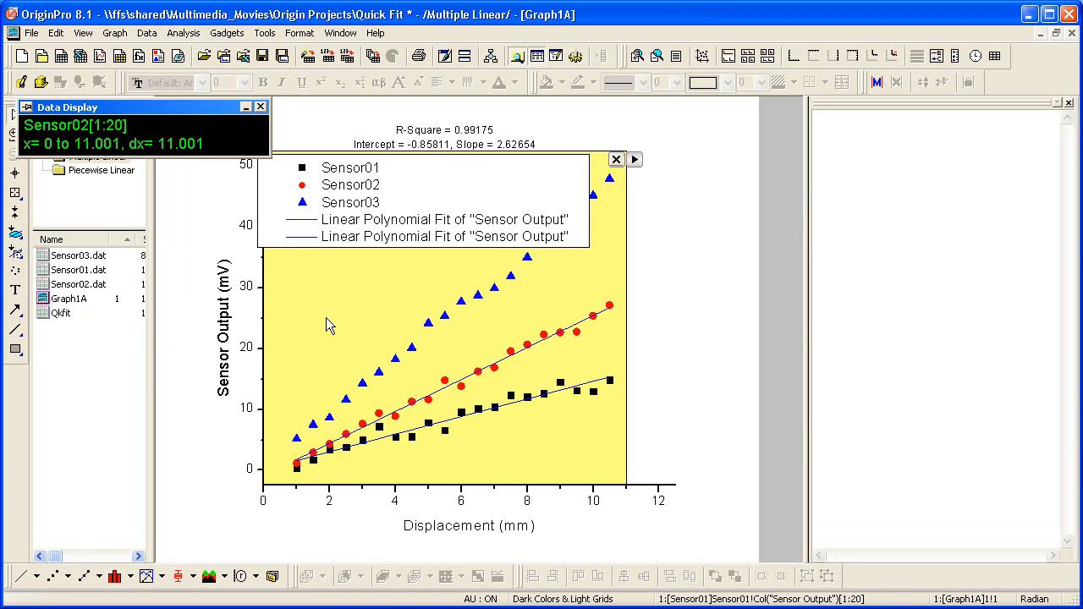
# - Switch the gadget to Sensor03 and update the last output with its fit
pyautogui.click(633, 160)
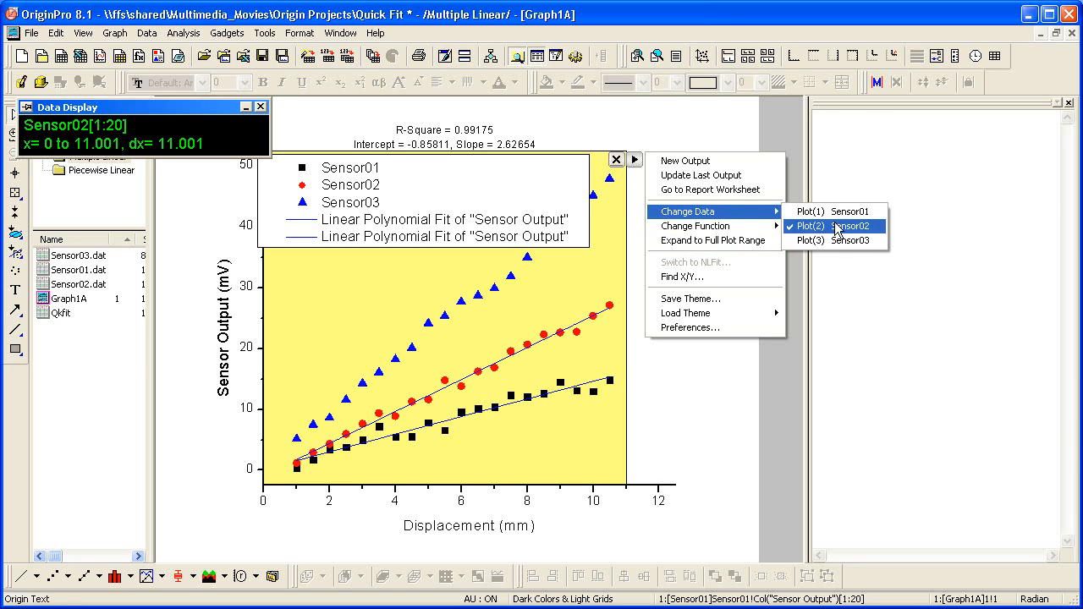
pyautogui.click(866, 240)
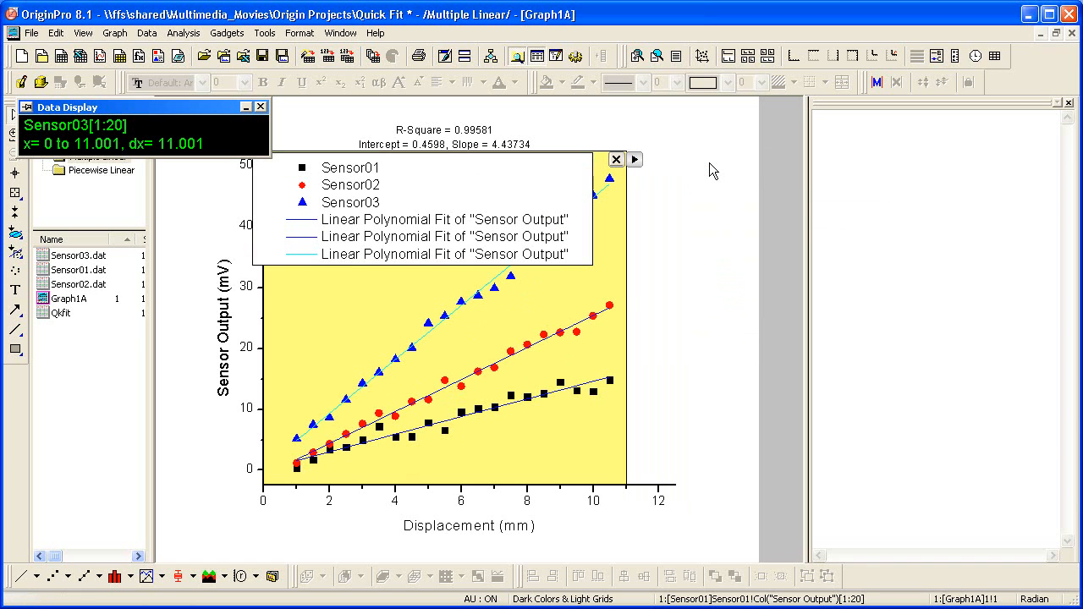
pyautogui.click(635, 159)
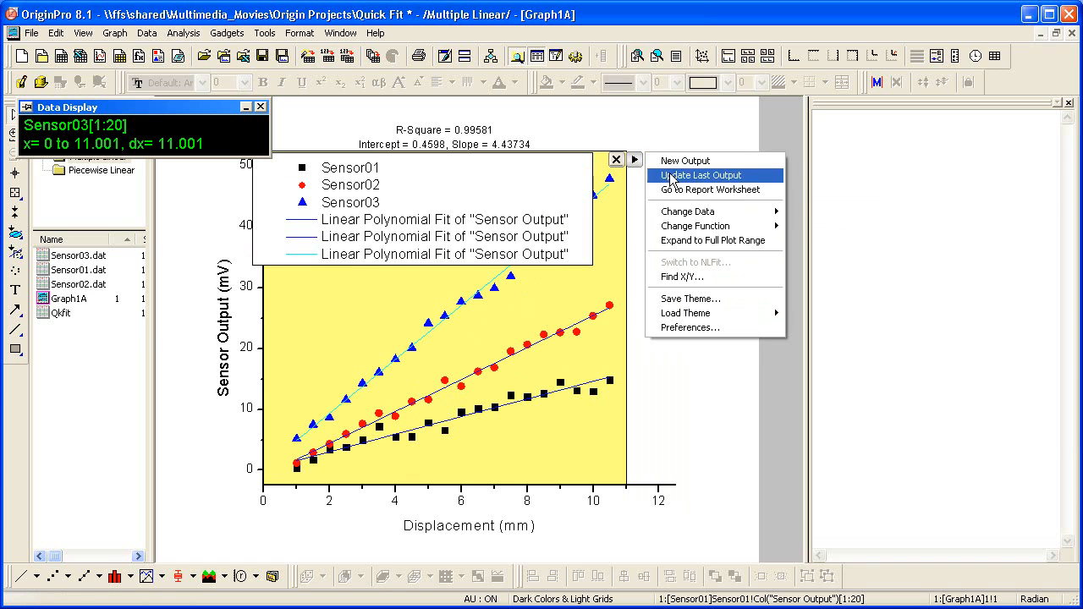
pyautogui.click(704, 189)
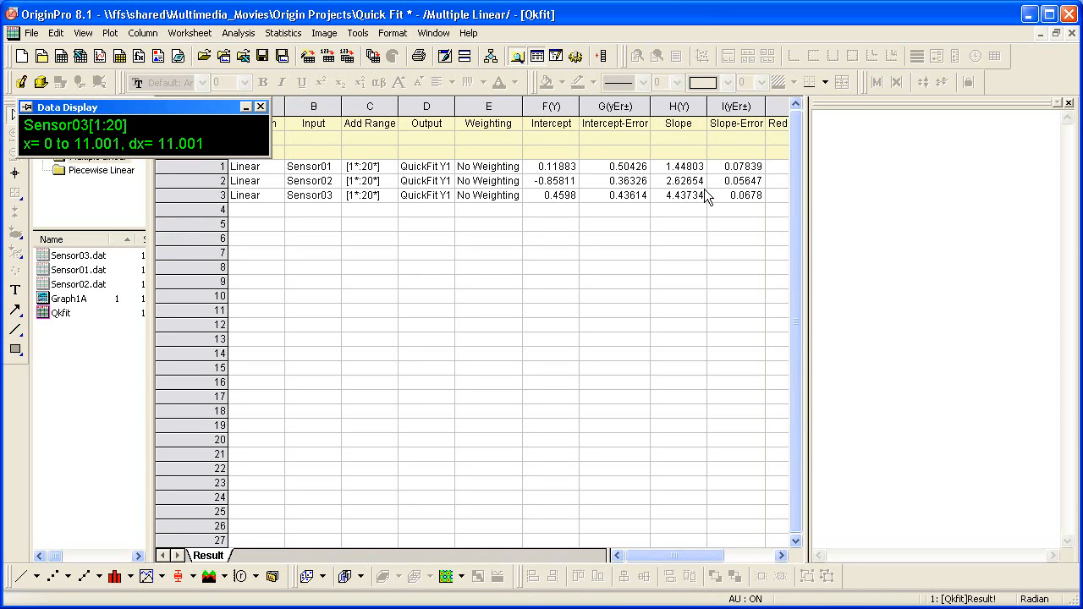
pyautogui.moveTo(257, 149)
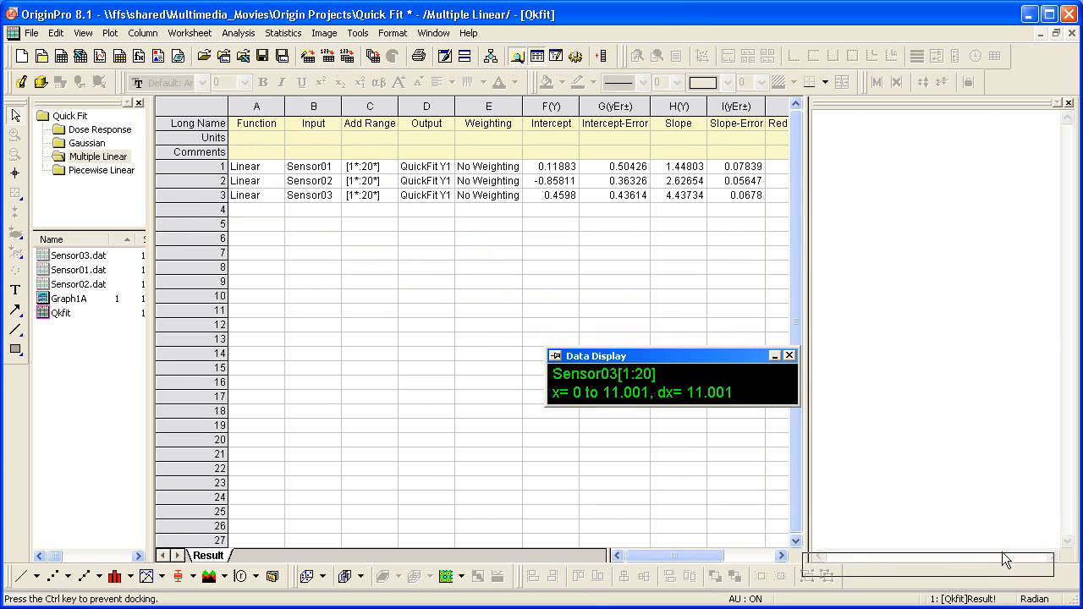
# - Dock the Data Display readout and open the Sensor03.dat sheet of fitted values
pyautogui.click(788, 356)
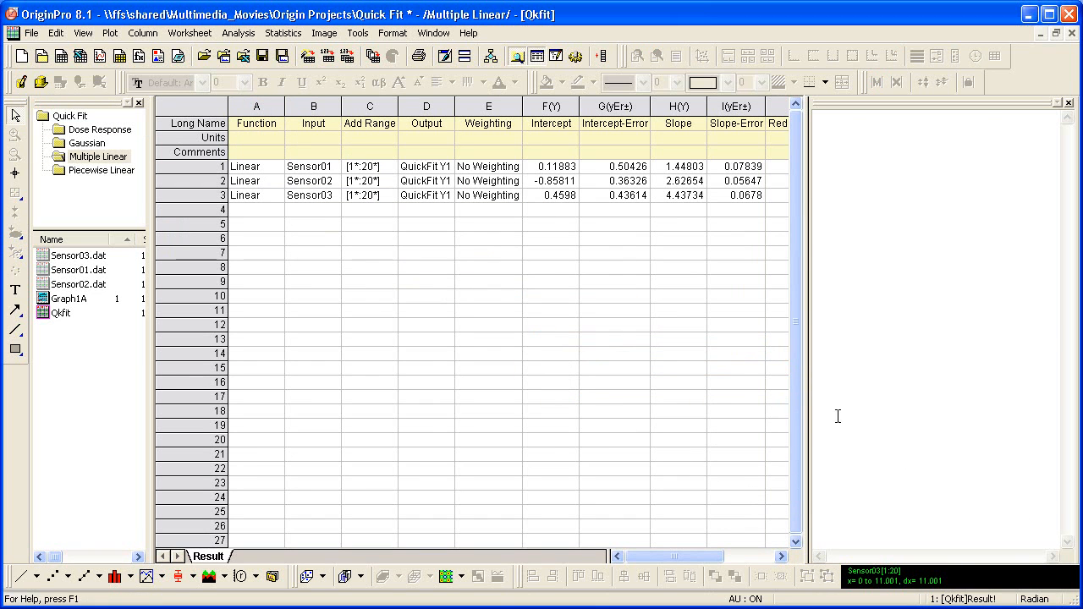
pyautogui.moveTo(725, 376)
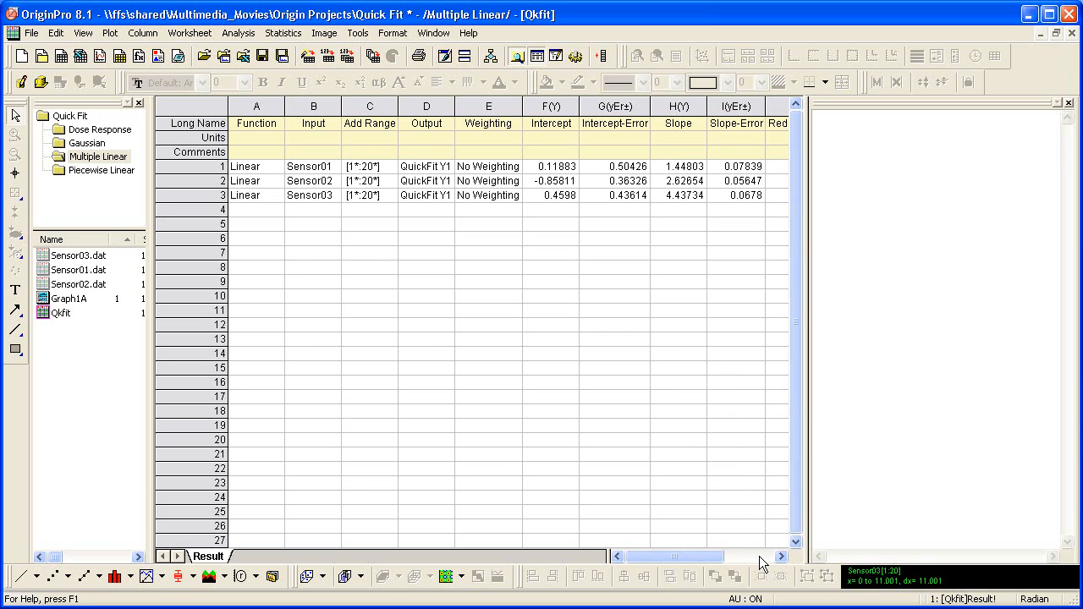
pyautogui.hscroll(3)
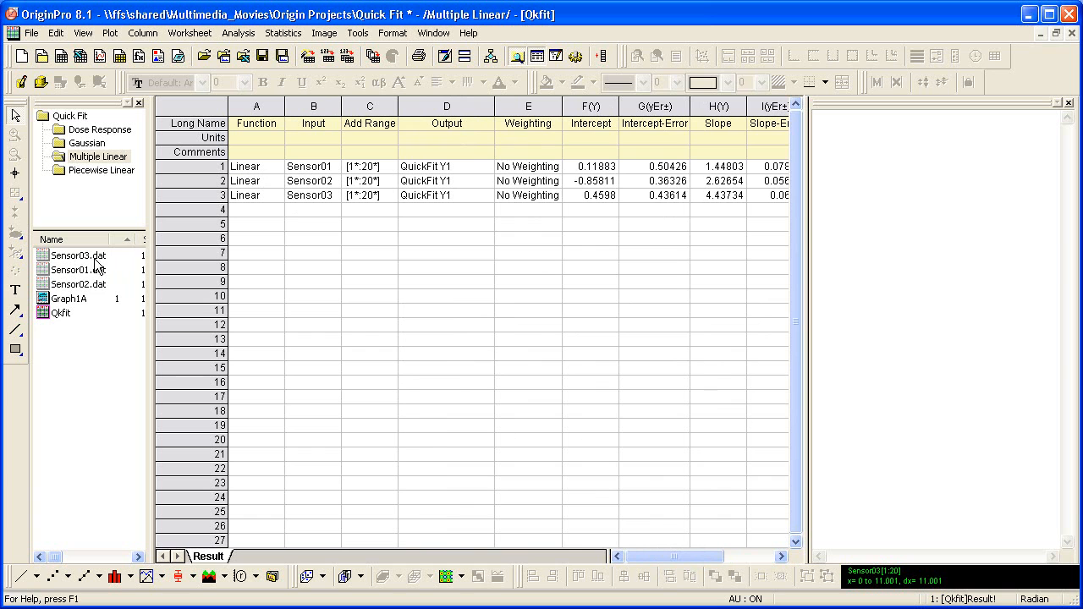
pyautogui.doubleClick(76, 254)
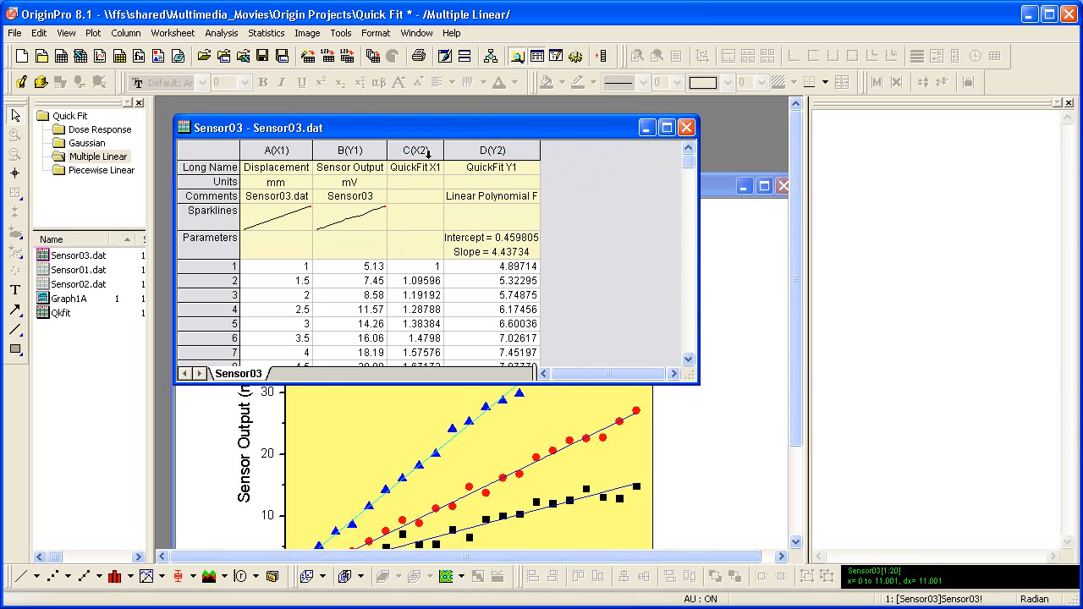
# - Open the Dose Response folder and add a Sigmoidal - Logistic quick fit to its graph
pyautogui.click(415, 149)
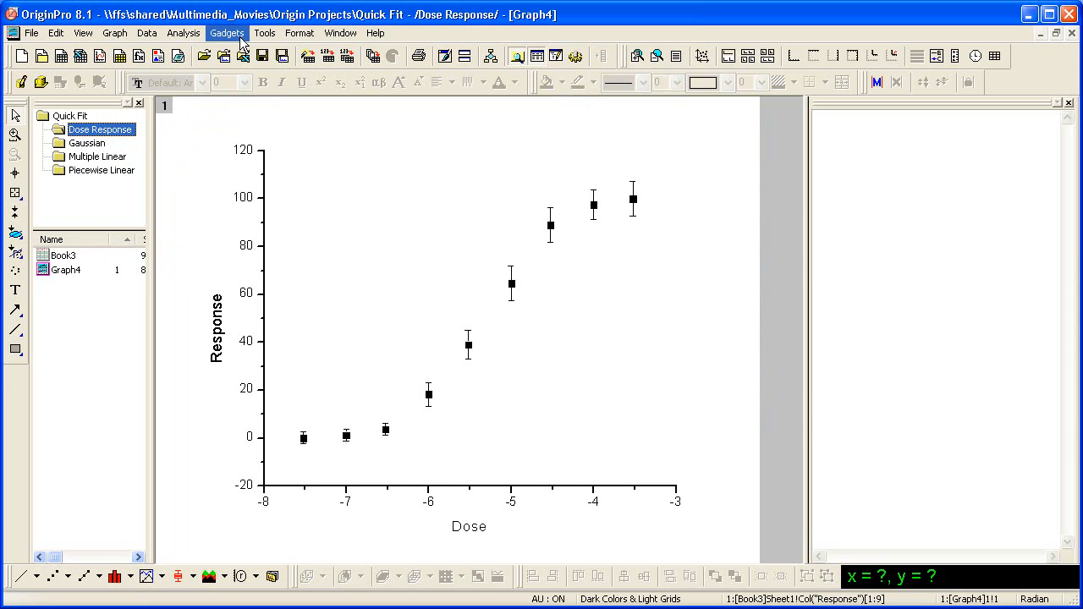
pyautogui.click(227, 33)
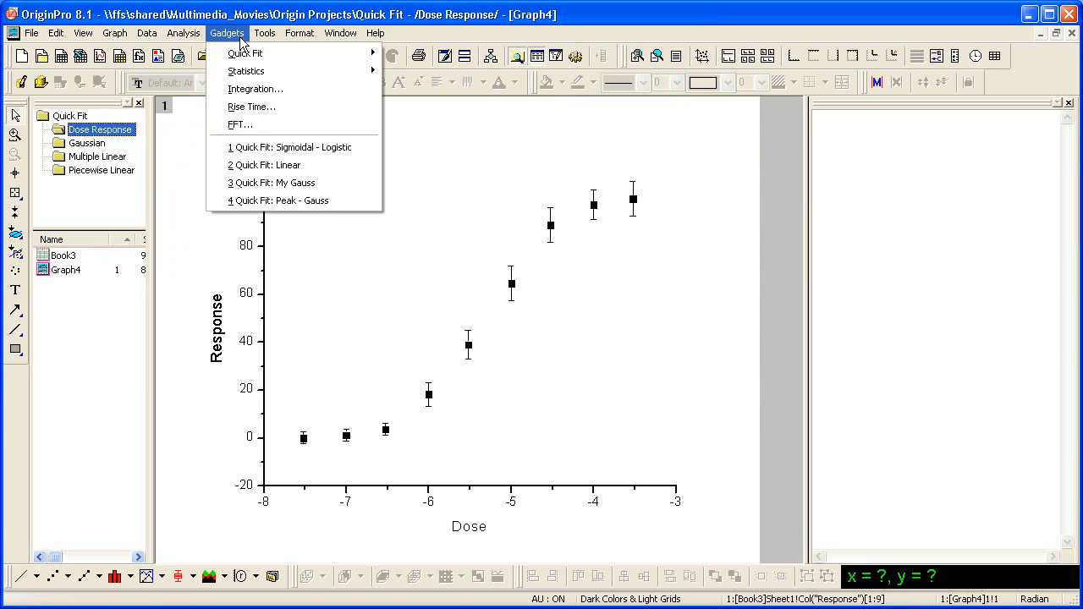
pyautogui.moveTo(245, 52)
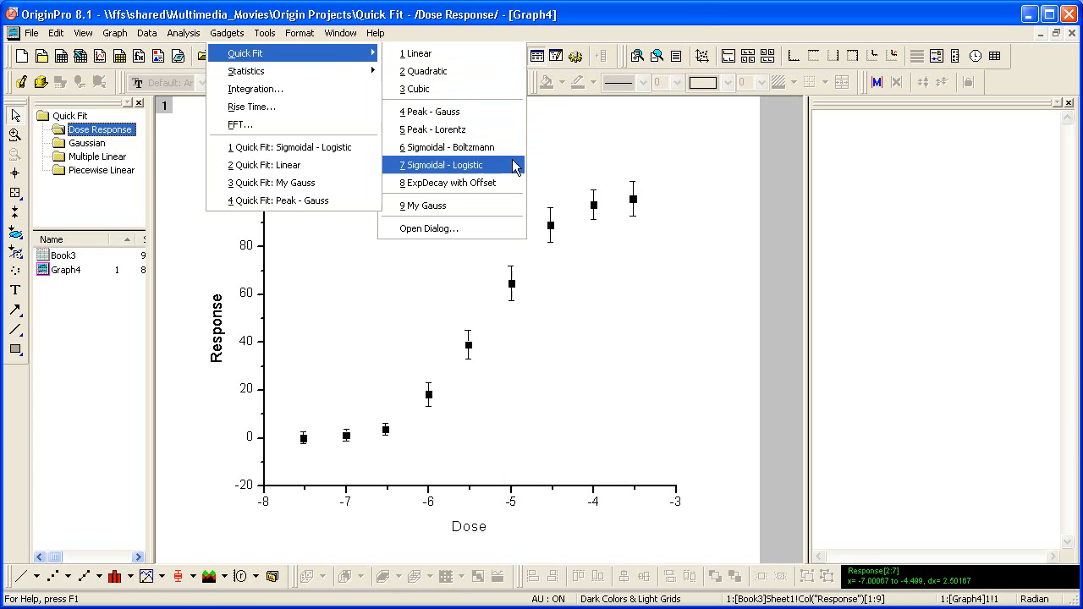
pyautogui.click(440, 165)
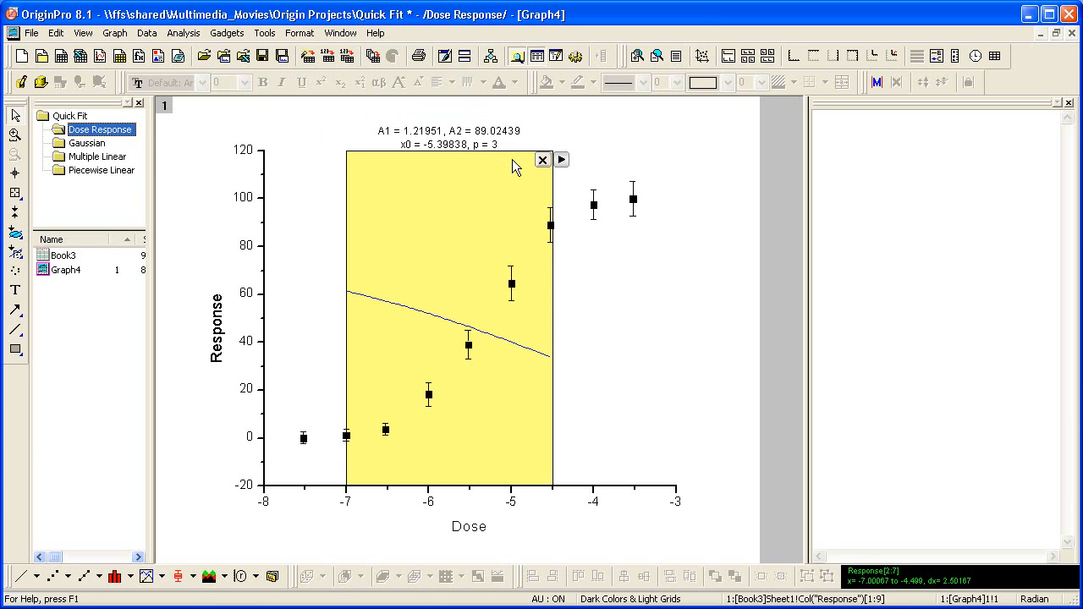
pyautogui.moveTo(563, 166)
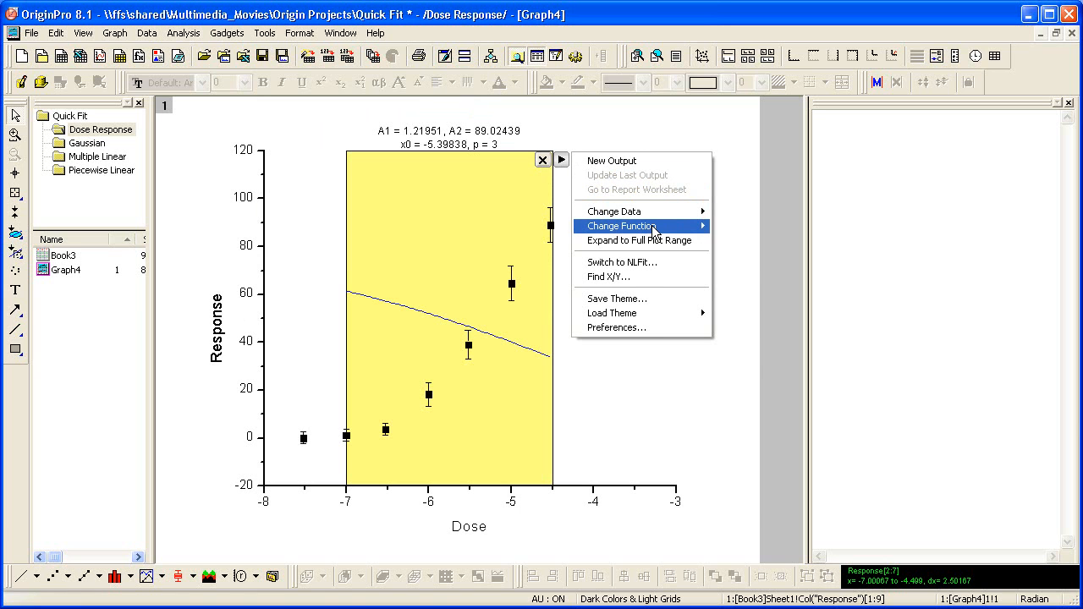
pyautogui.moveTo(621, 226)
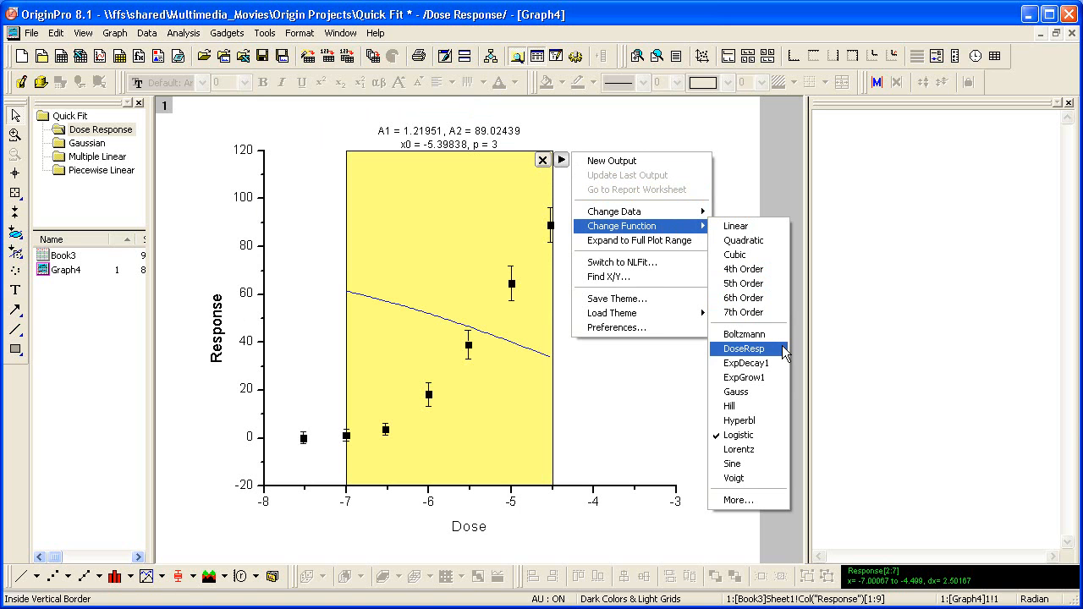
# - Change the quick fit function to DoseResp and reopen the Change Function submenu
pyautogui.click(745, 348)
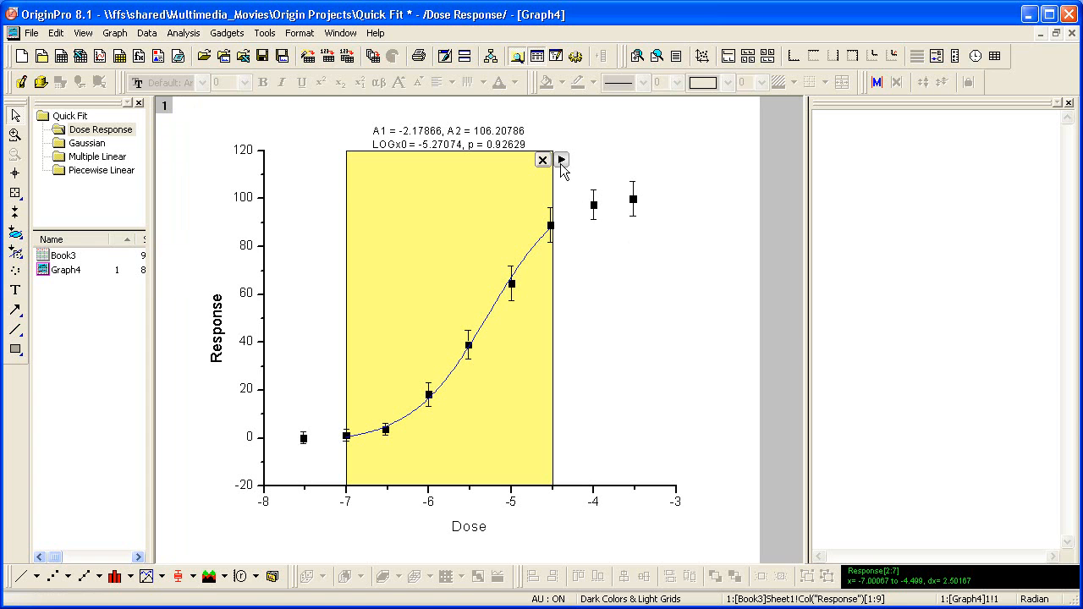
pyautogui.click(562, 159)
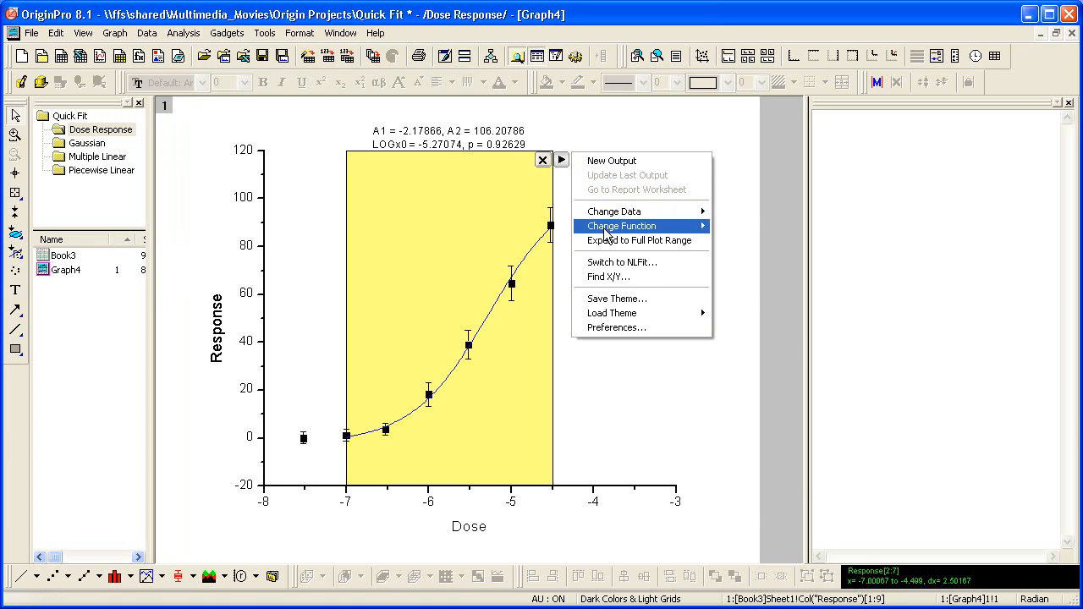
pyautogui.click(642, 227)
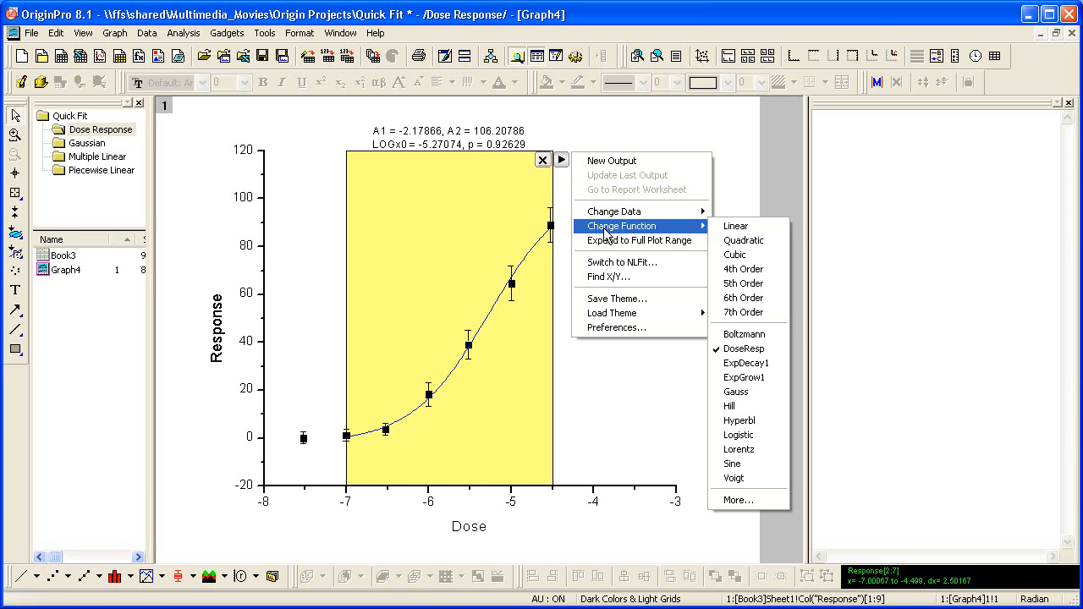
pyautogui.moveTo(696, 243)
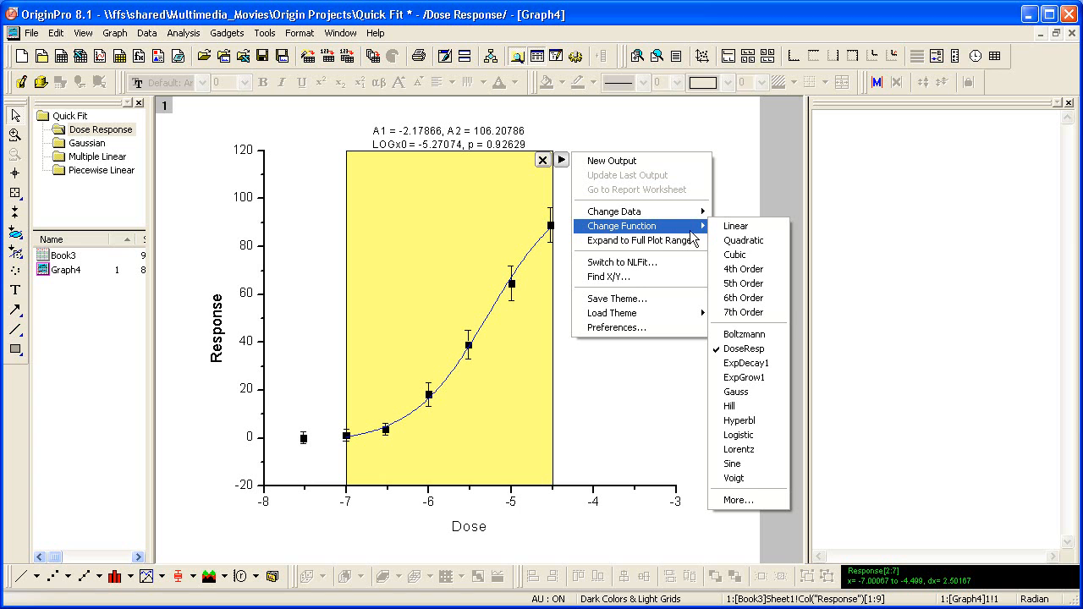
pyautogui.moveTo(748, 499)
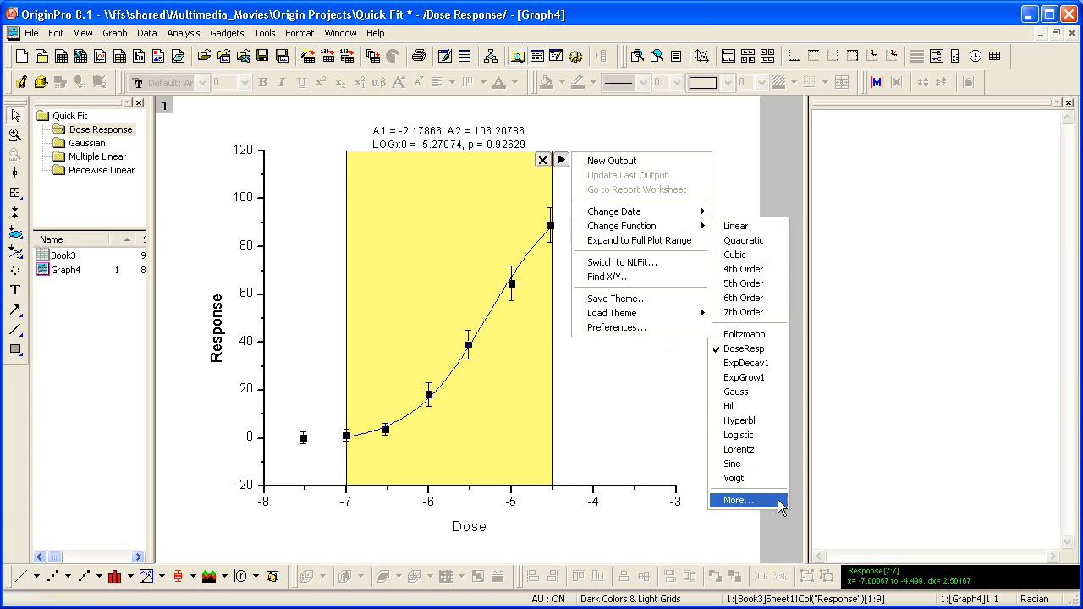
# - Add ExpDec2 from Origin Basic Functions to the nonlinear Quick Fit list and confirm
pyautogui.click(736, 501)
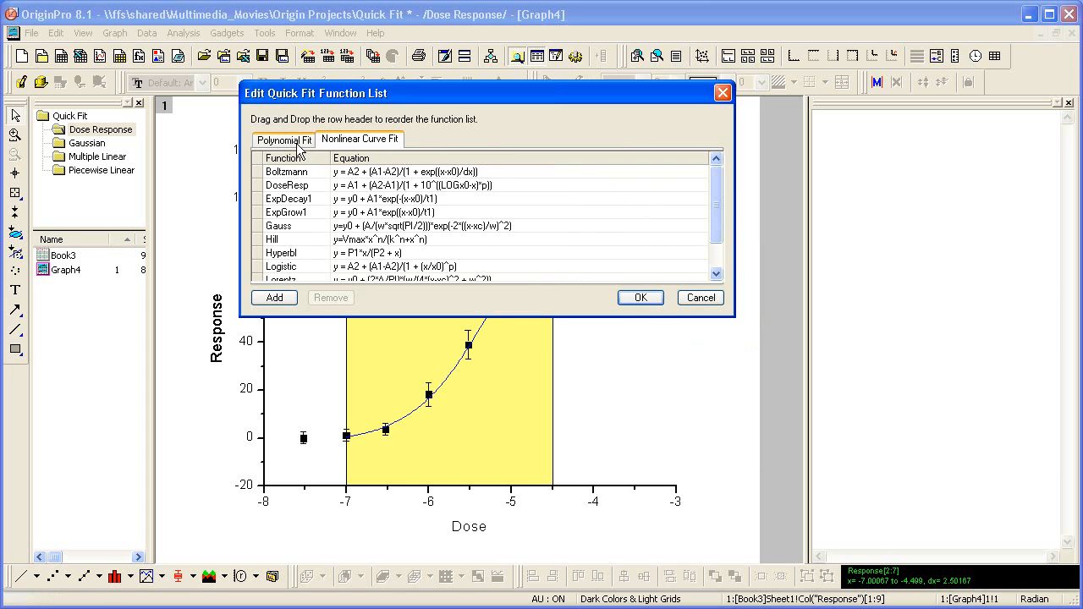
pyautogui.click(284, 138)
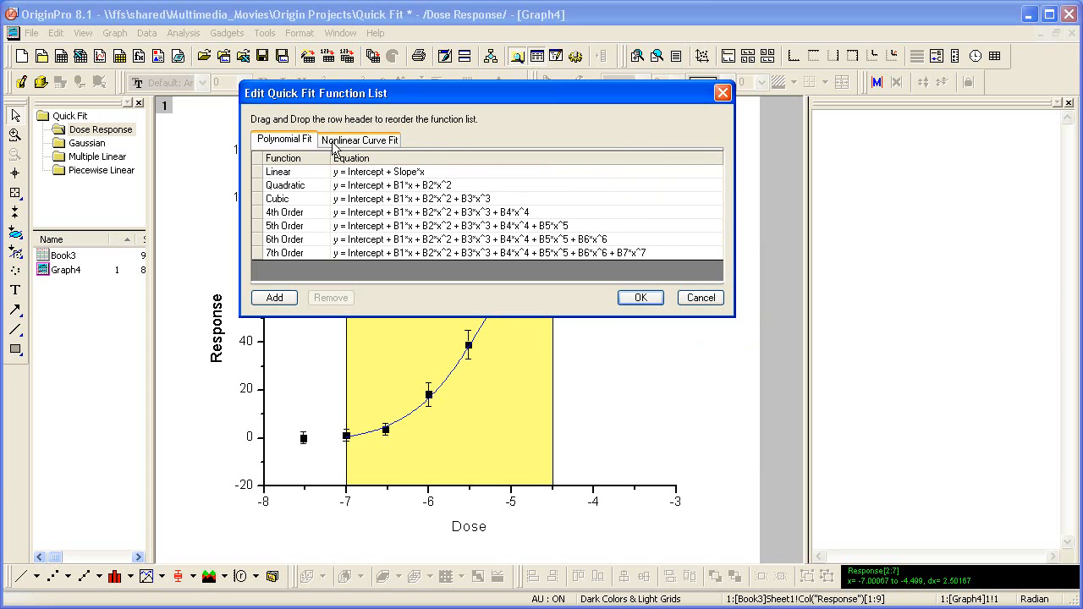
pyautogui.click(359, 139)
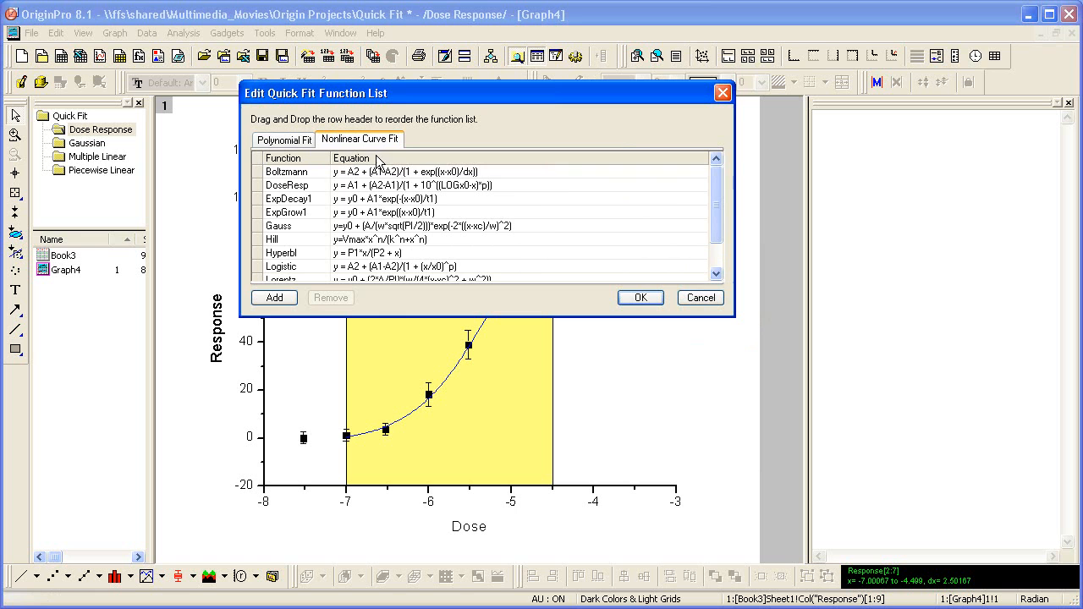
pyautogui.click(274, 298)
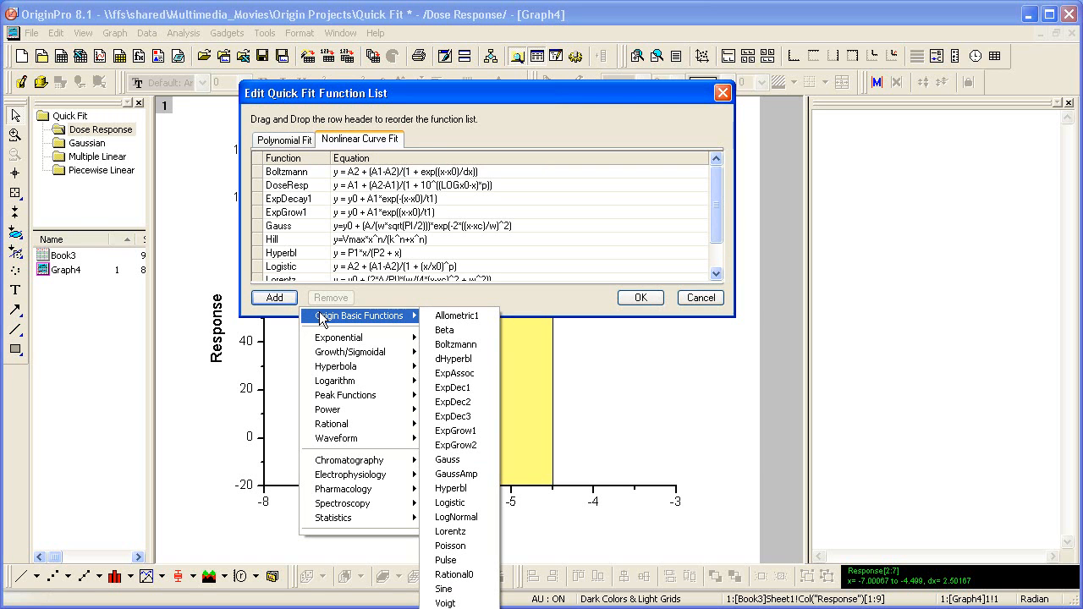
pyautogui.moveTo(456, 359)
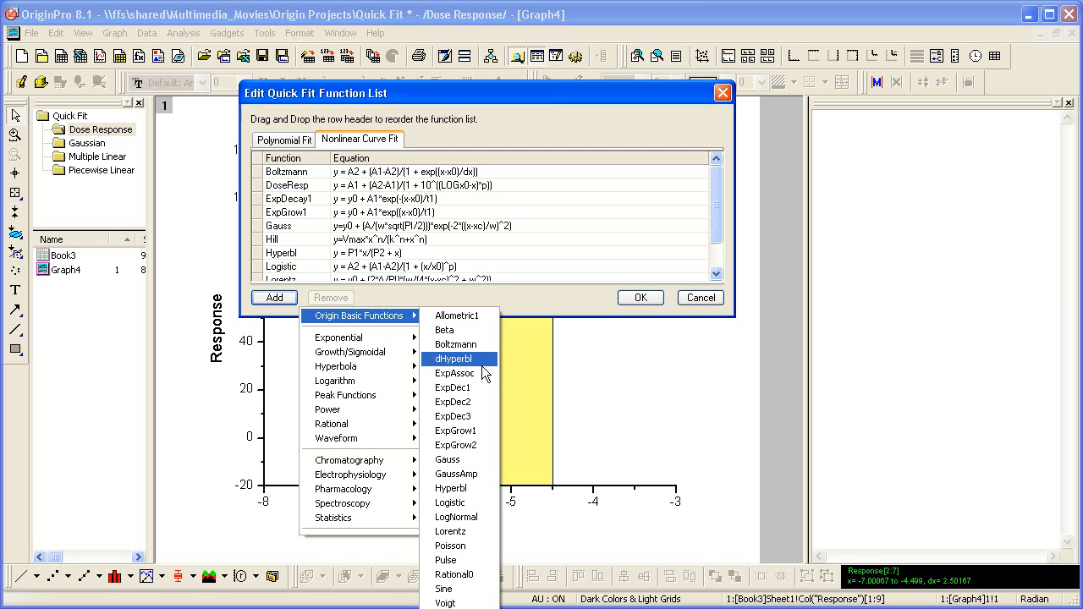
pyautogui.click(453, 402)
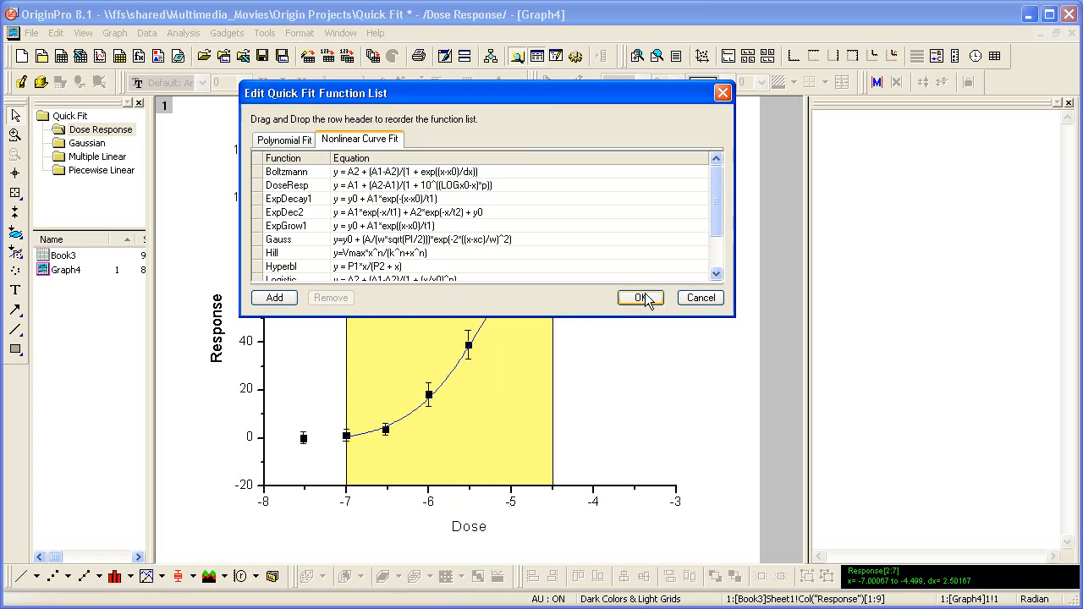
pyautogui.click(636, 298)
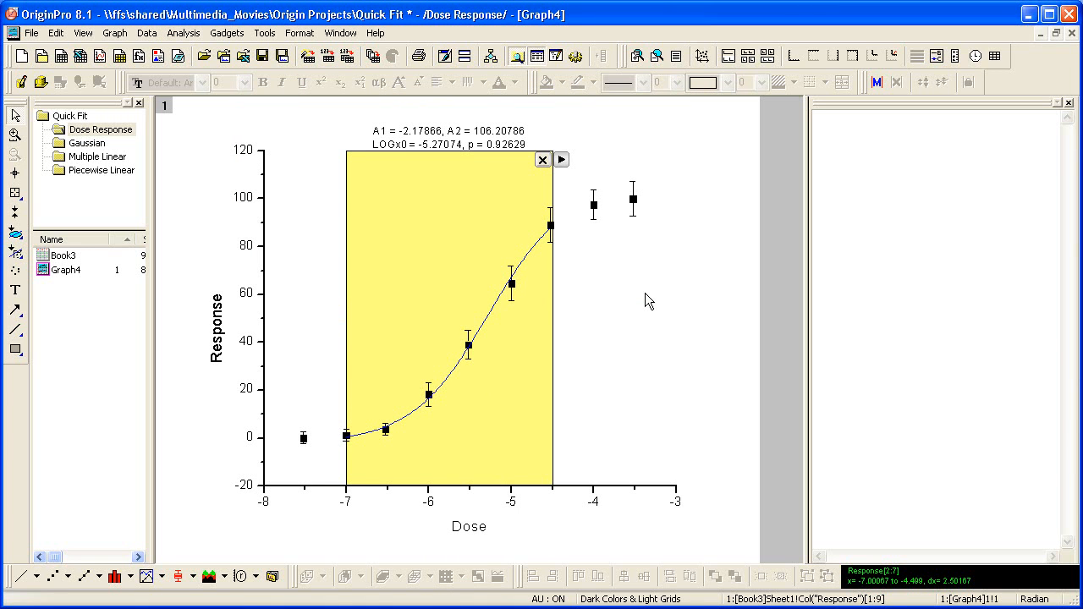
pyautogui.moveTo(562, 166)
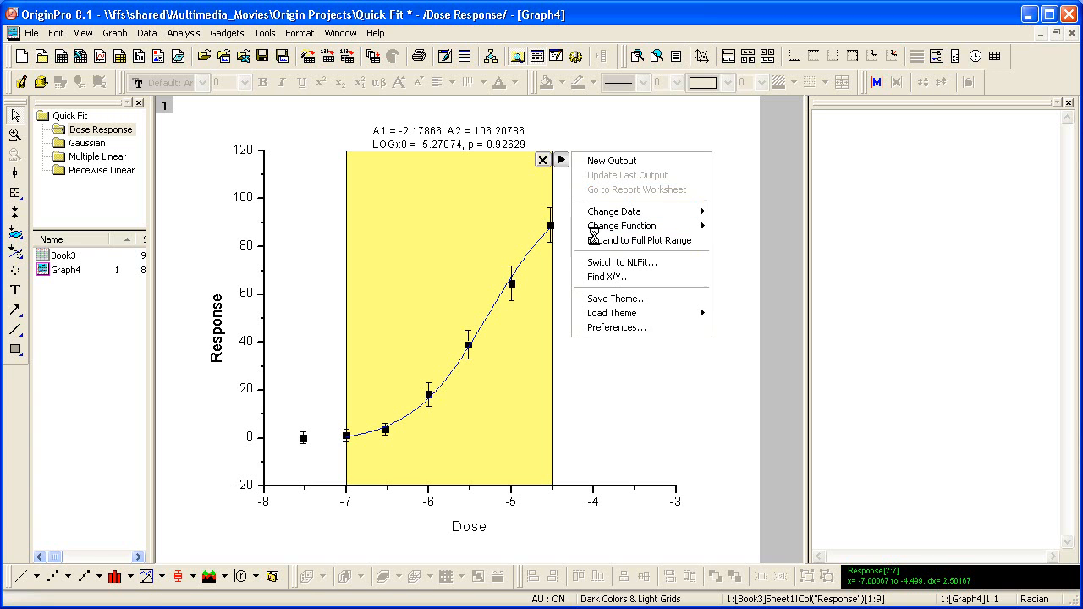
# - Expand the DoseResp fit region to the full plot range and reopen the gadget menu
pyautogui.click(629, 241)
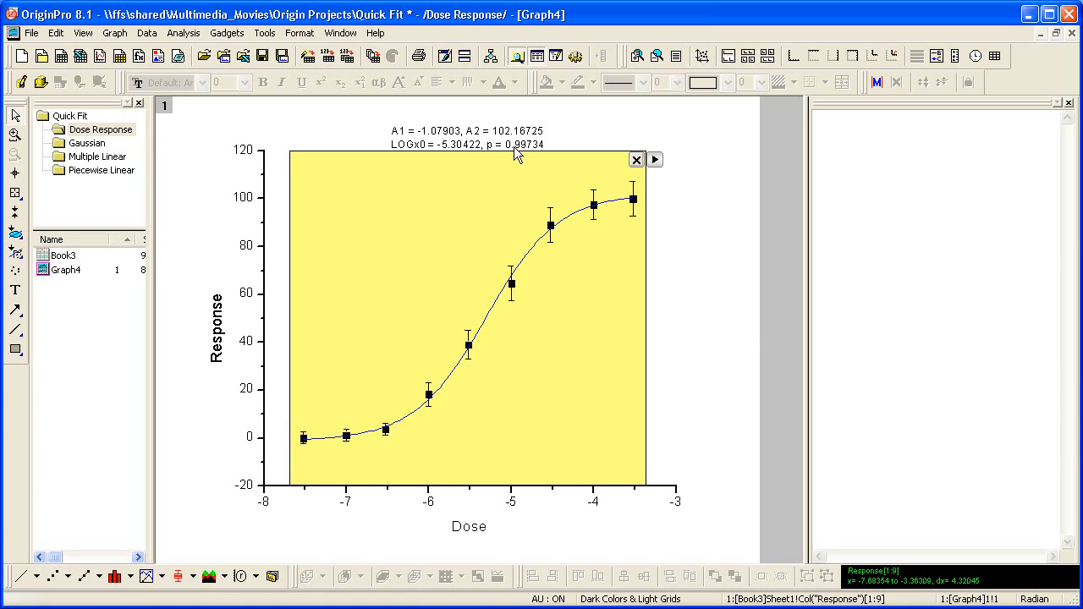
pyautogui.click(655, 159)
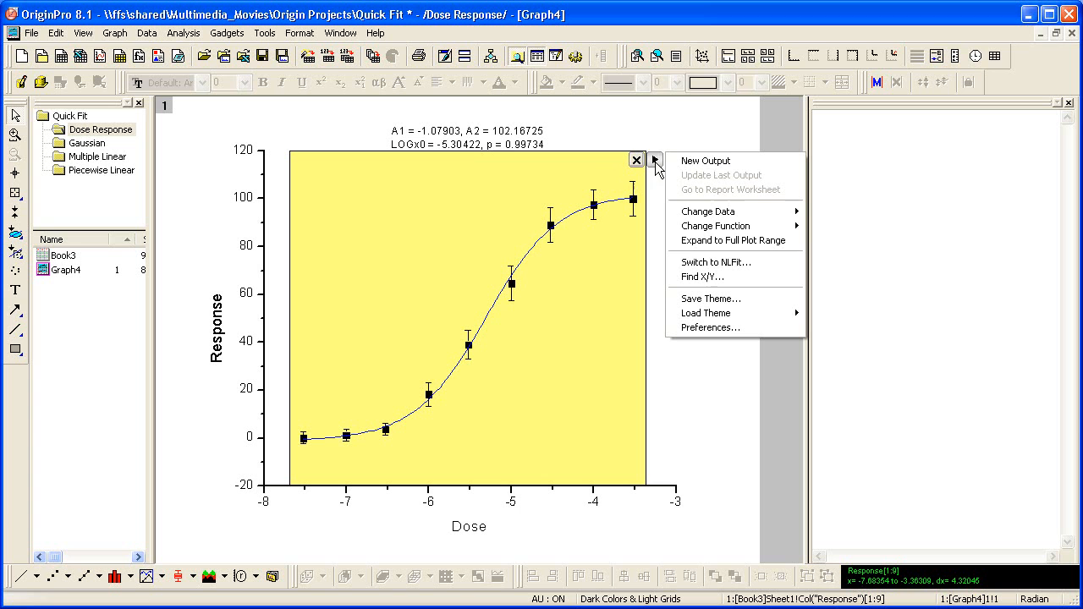
pyautogui.moveTo(741, 264)
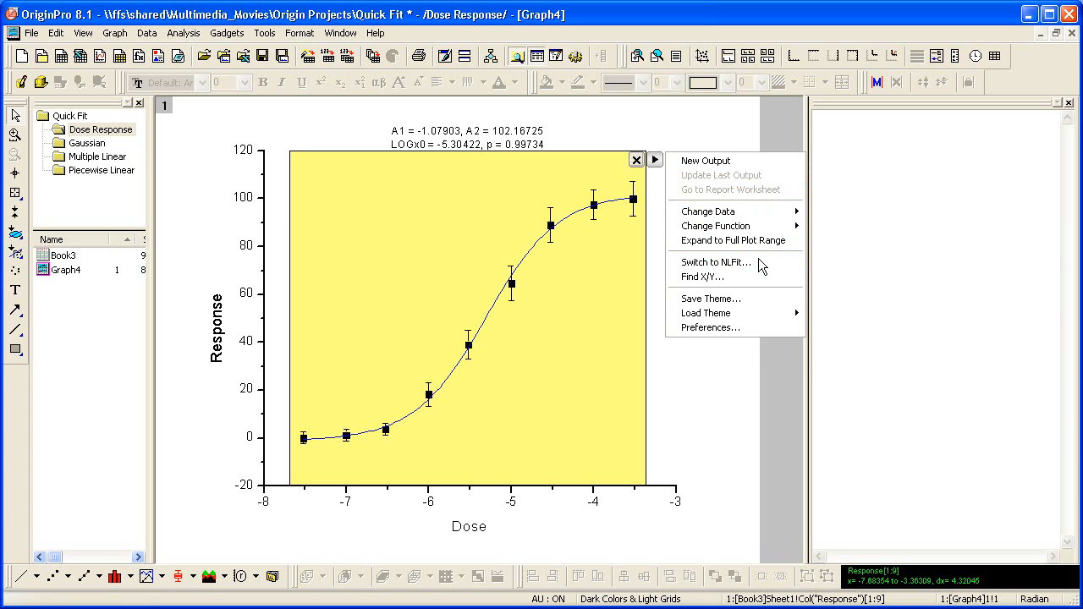
# - Switch the DoseResp fit to NLFit and fix asymptotes A1 at 0 and A2 at 100
pyautogui.click(714, 262)
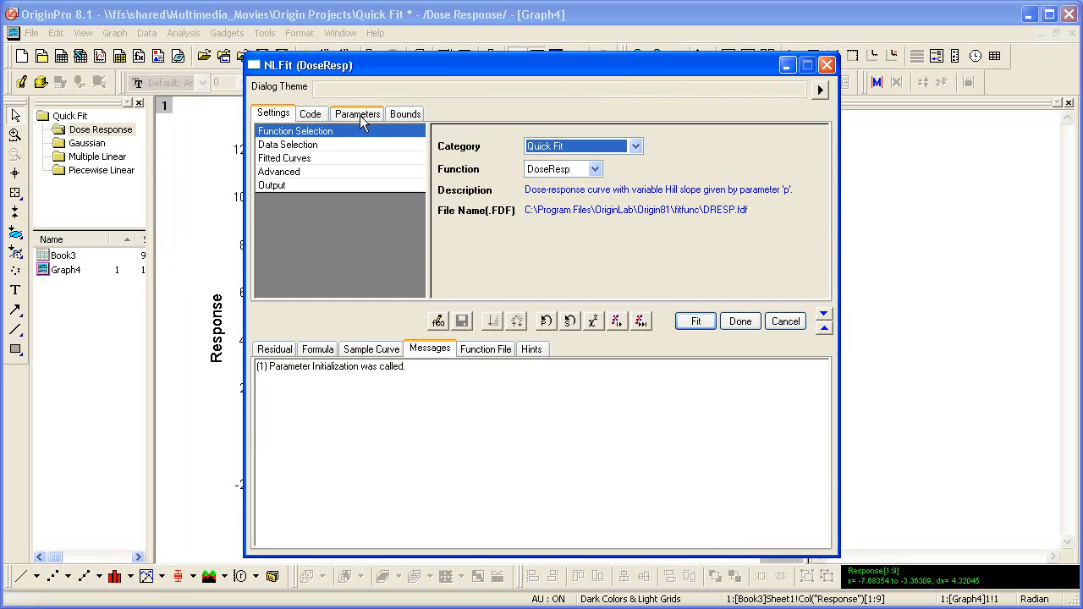
pyautogui.click(357, 113)
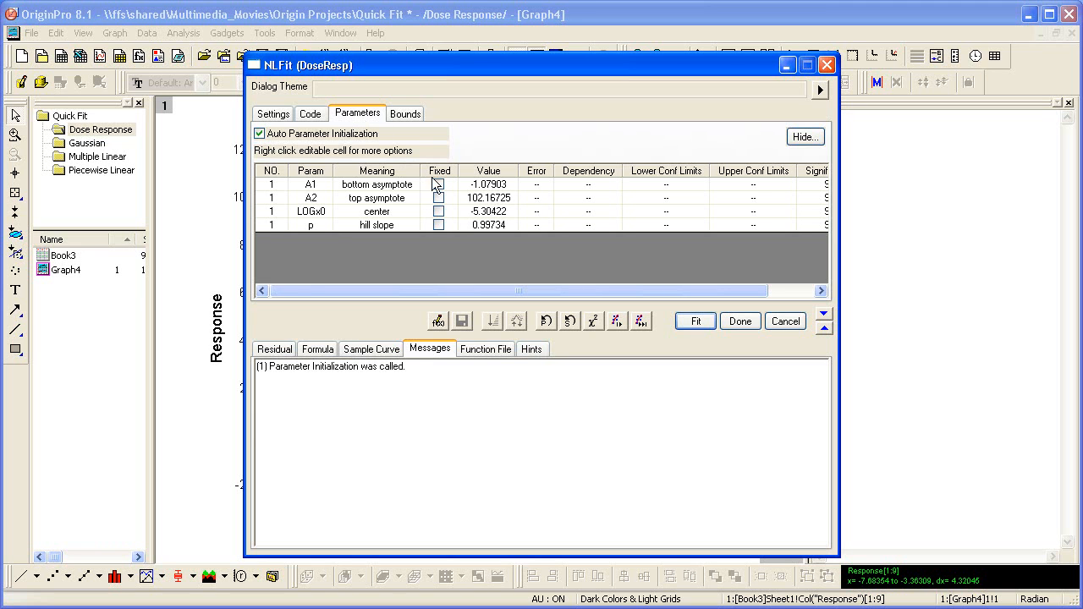
pyautogui.click(436, 182)
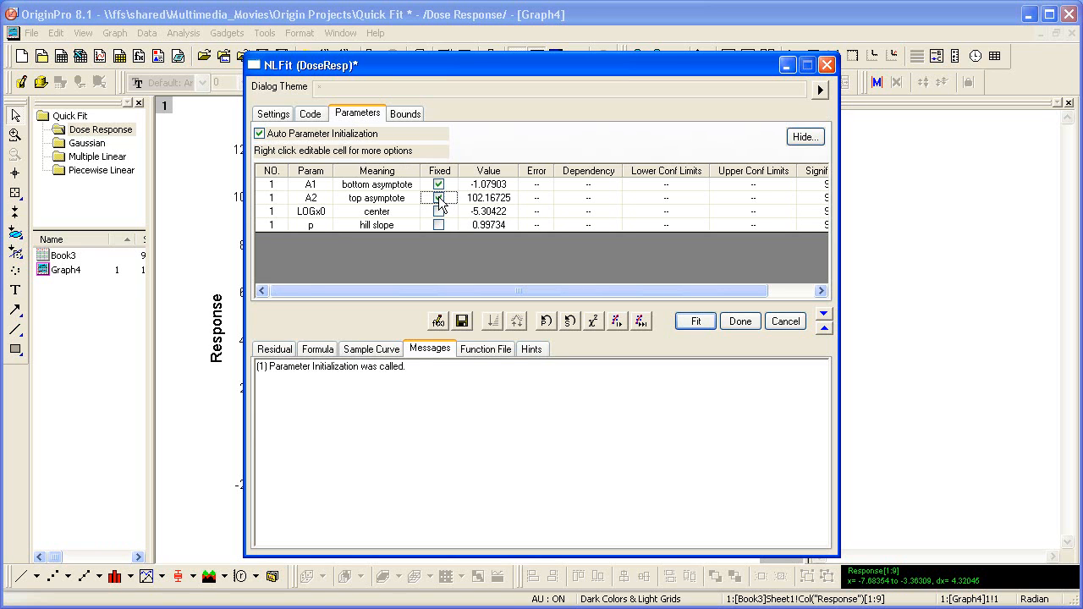
pyautogui.click(438, 196)
pyautogui.write('0')
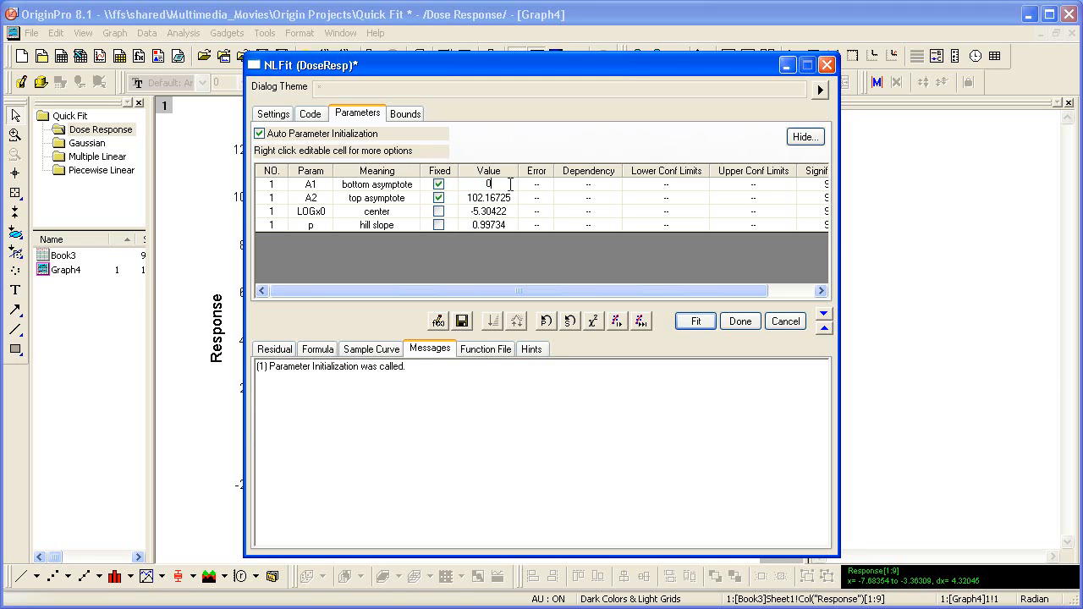
pyautogui.click(488, 183)
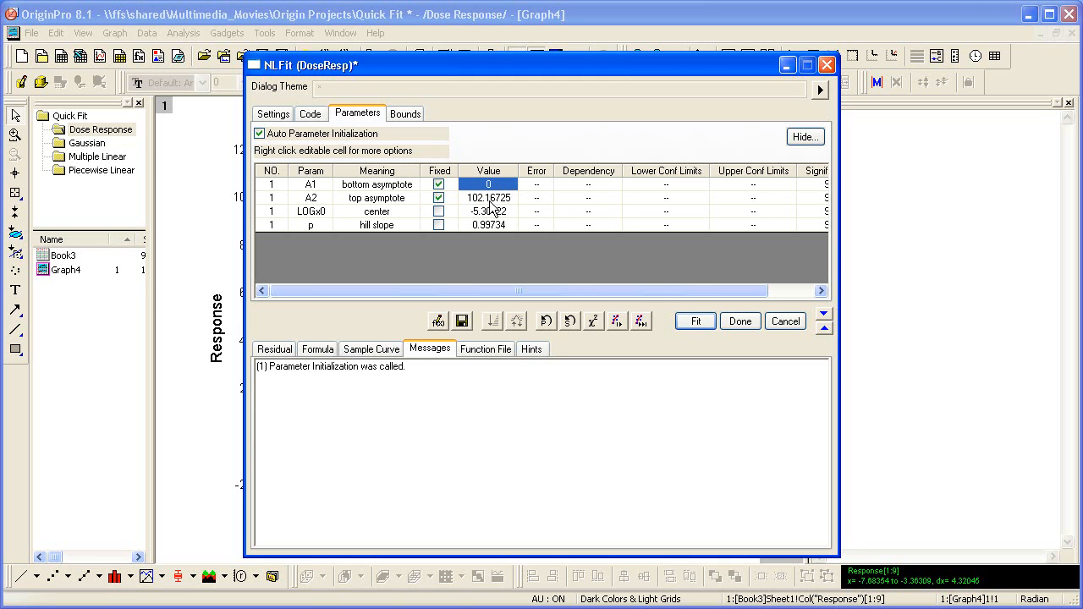
pyautogui.write('100')
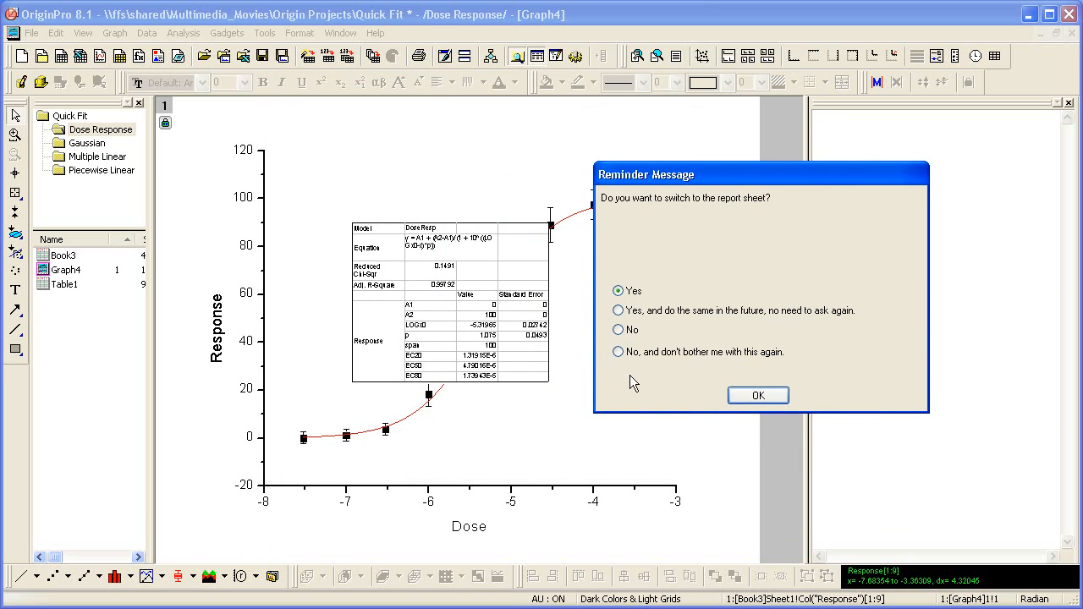
# - Accept the reminder and maximize the FitNL1 report showing LOGx0 -5.31965, Adj. R-Square 0.99792
pyautogui.click(758, 396)
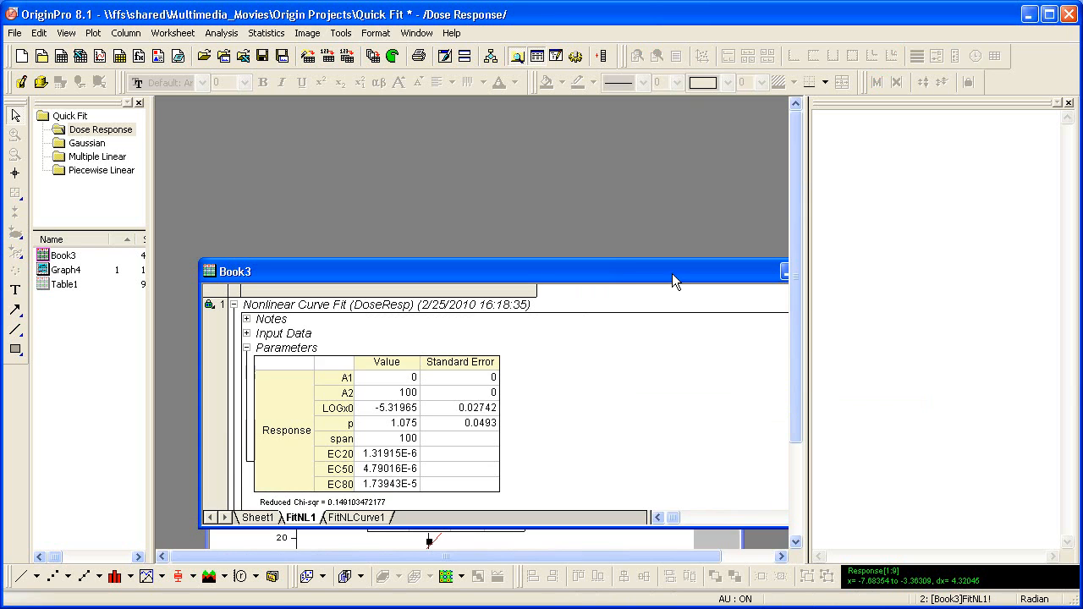
pyautogui.click(782, 271)
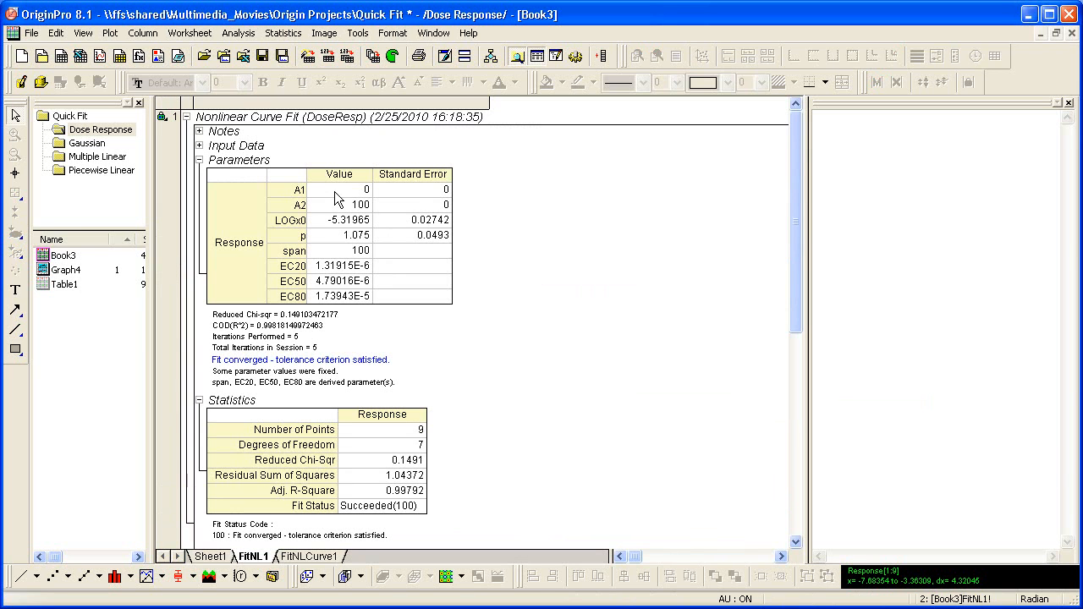
pyautogui.moveTo(178, 171)
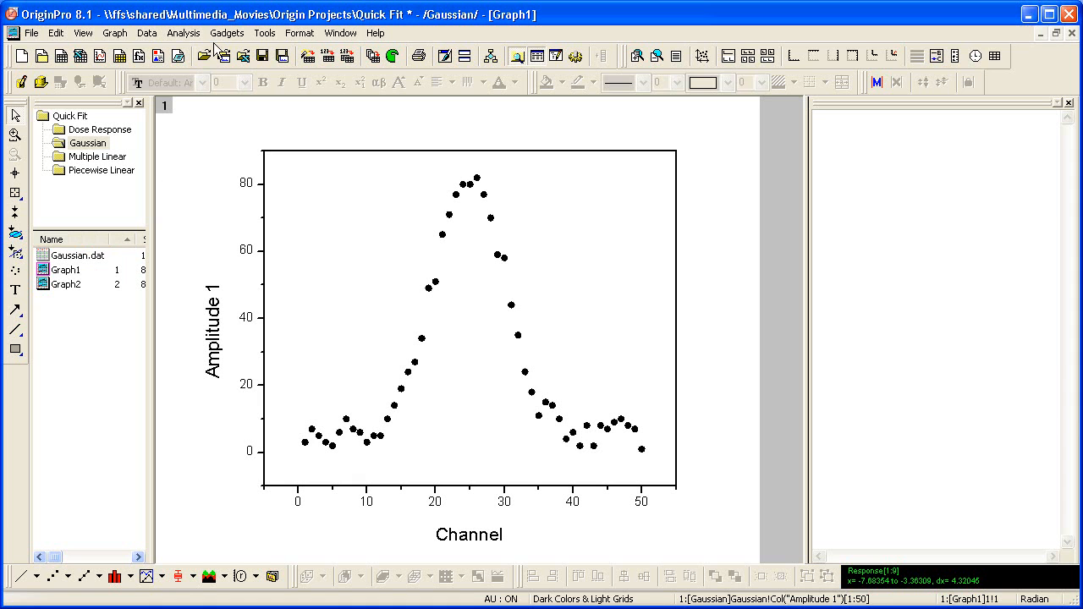
# - Run a Peak - Gauss quick fit, output its report (xc 24.90775, w 10.18551), and switch it to NLFit
pyautogui.click(227, 32)
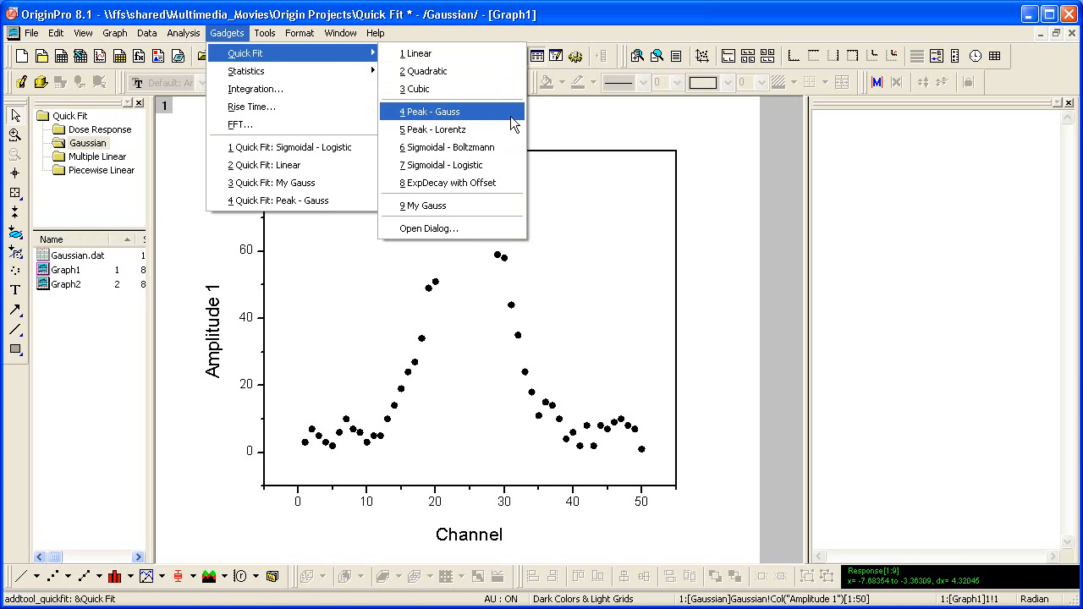
pyautogui.click(443, 112)
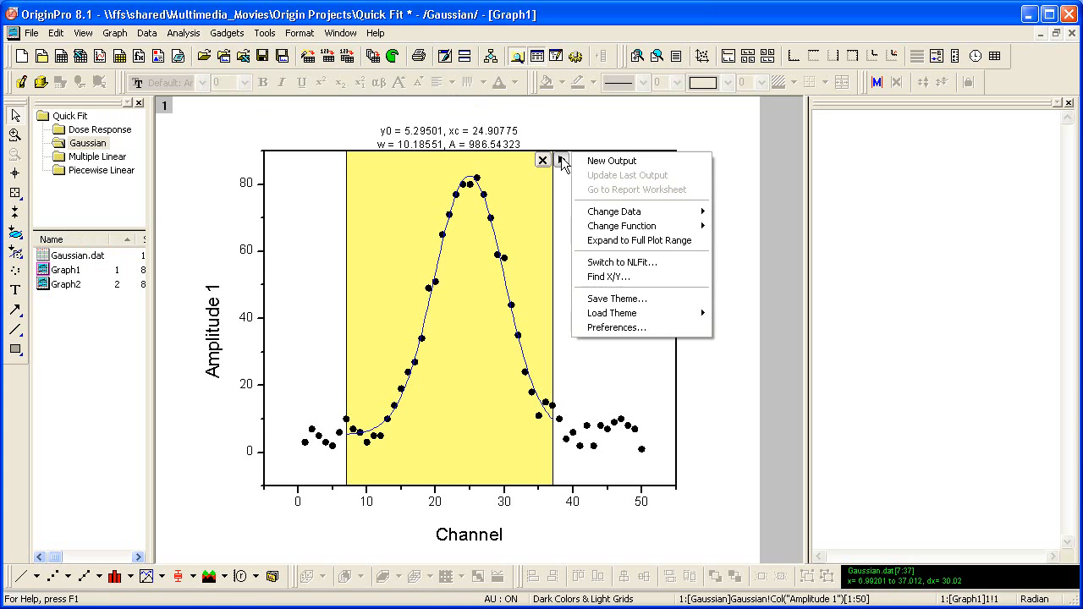
pyautogui.click(610, 160)
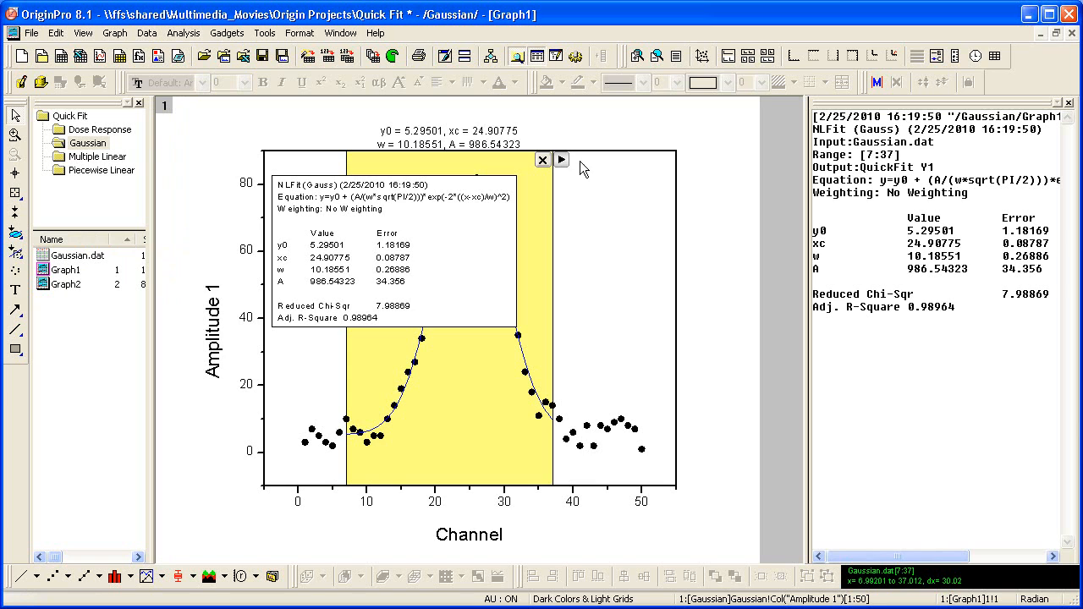
pyautogui.click(541, 159)
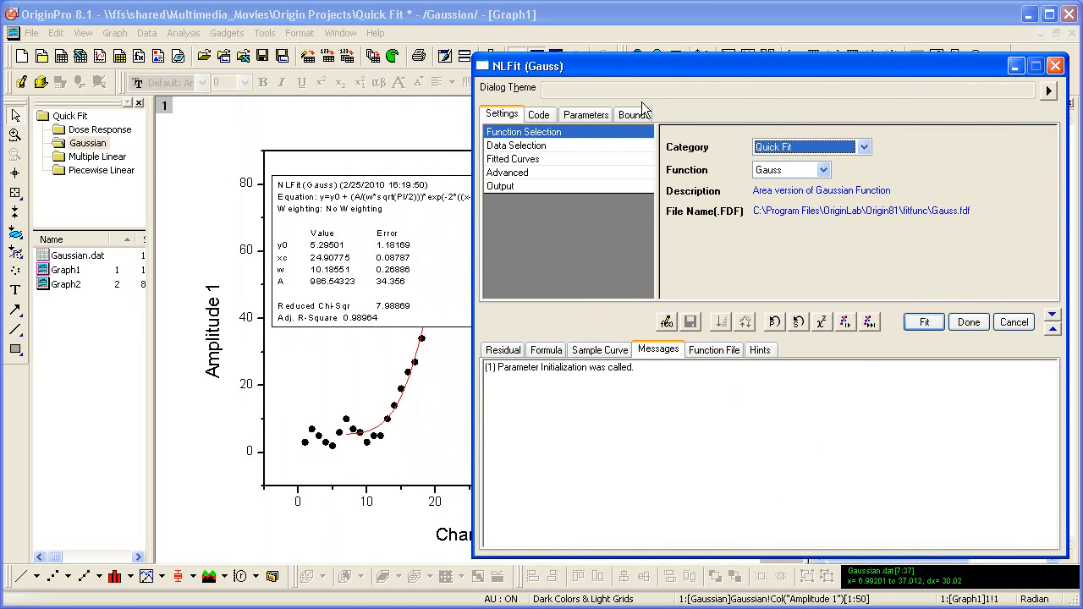
# - Show the Gauss parameters: offset 5.29501, center 24.90775, width 10.18551, area 986.54323
pyautogui.click(585, 115)
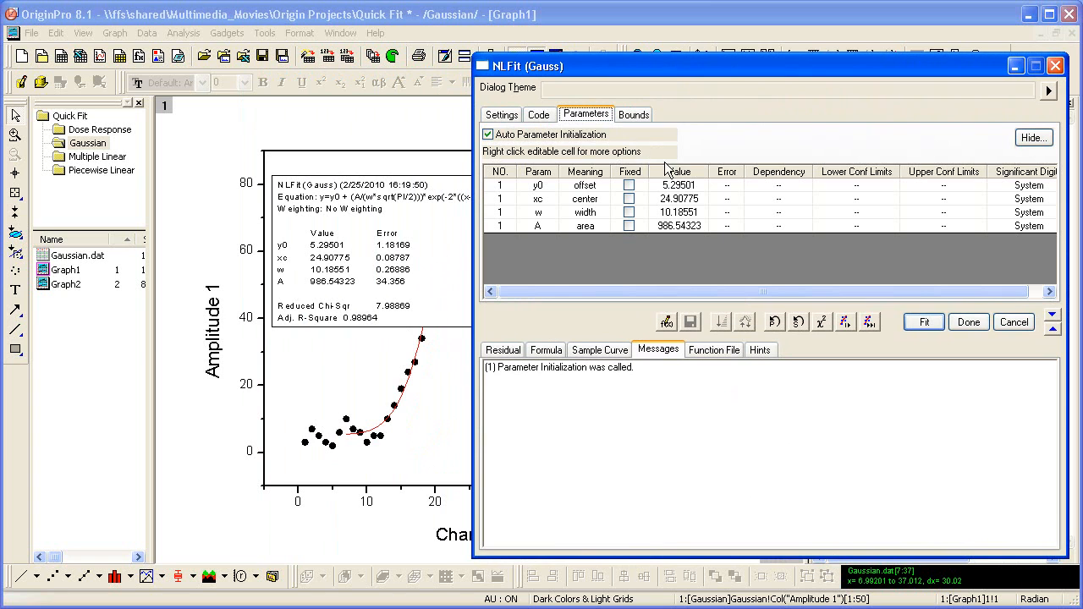
pyautogui.moveTo(665, 248)
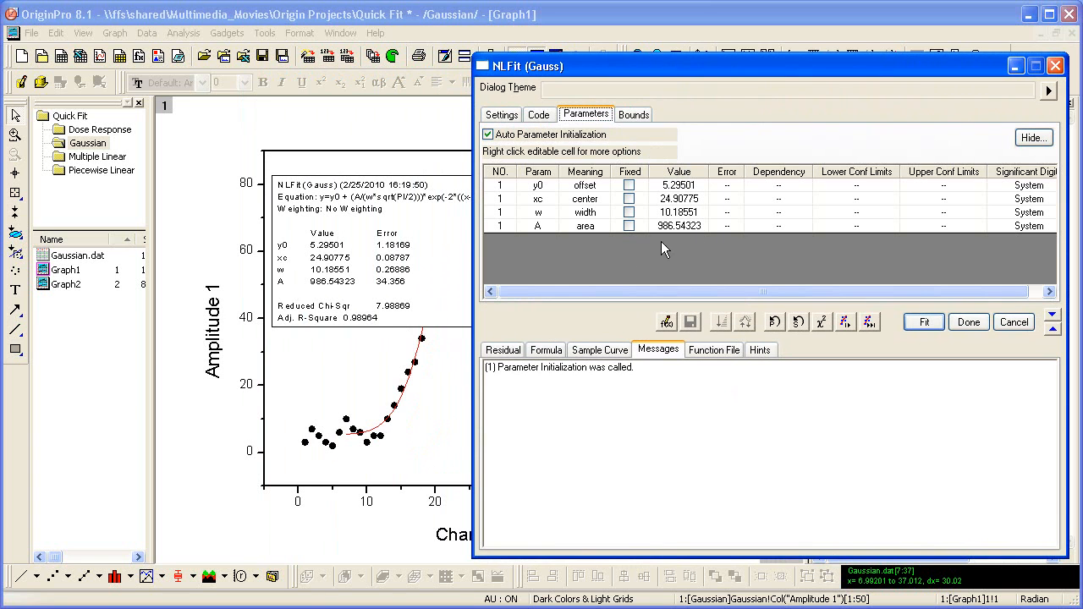